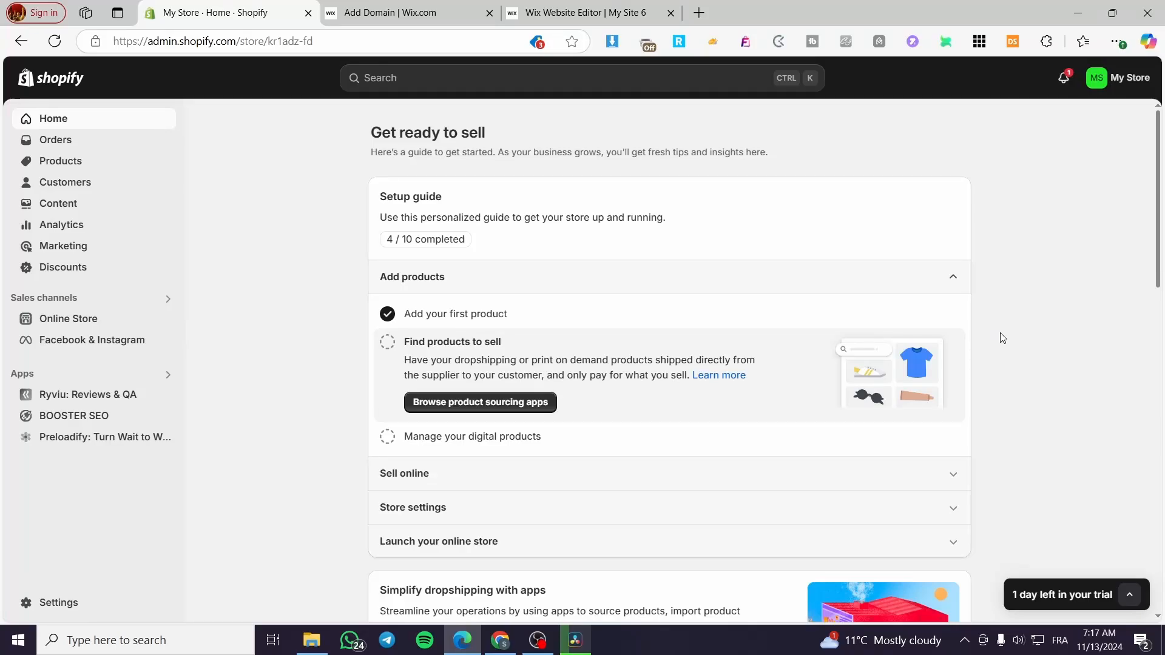
mouse_move(989, 325)
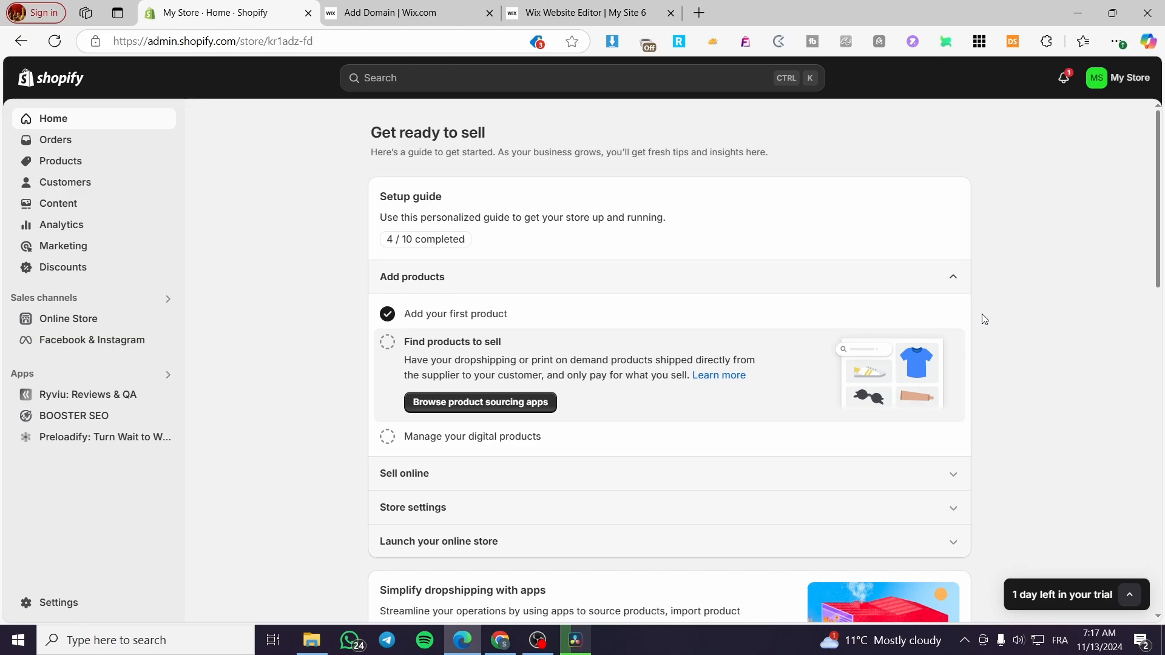
mouse_move(89, 129)
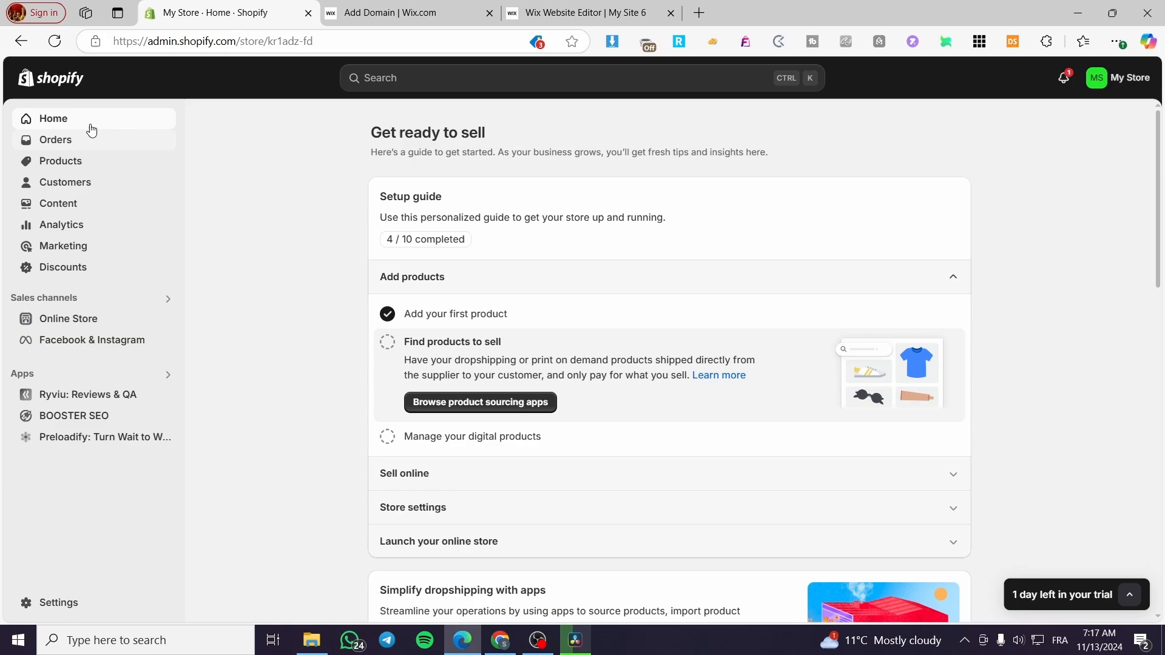
mouse_move(1105, 222)
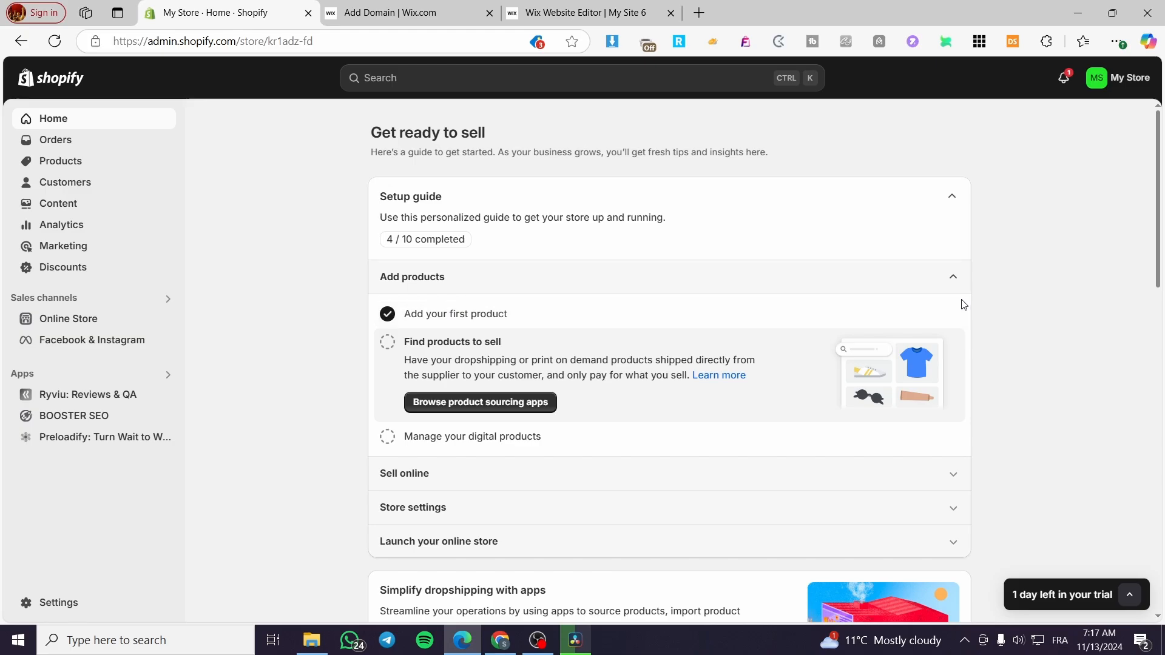
mouse_move(938, 363)
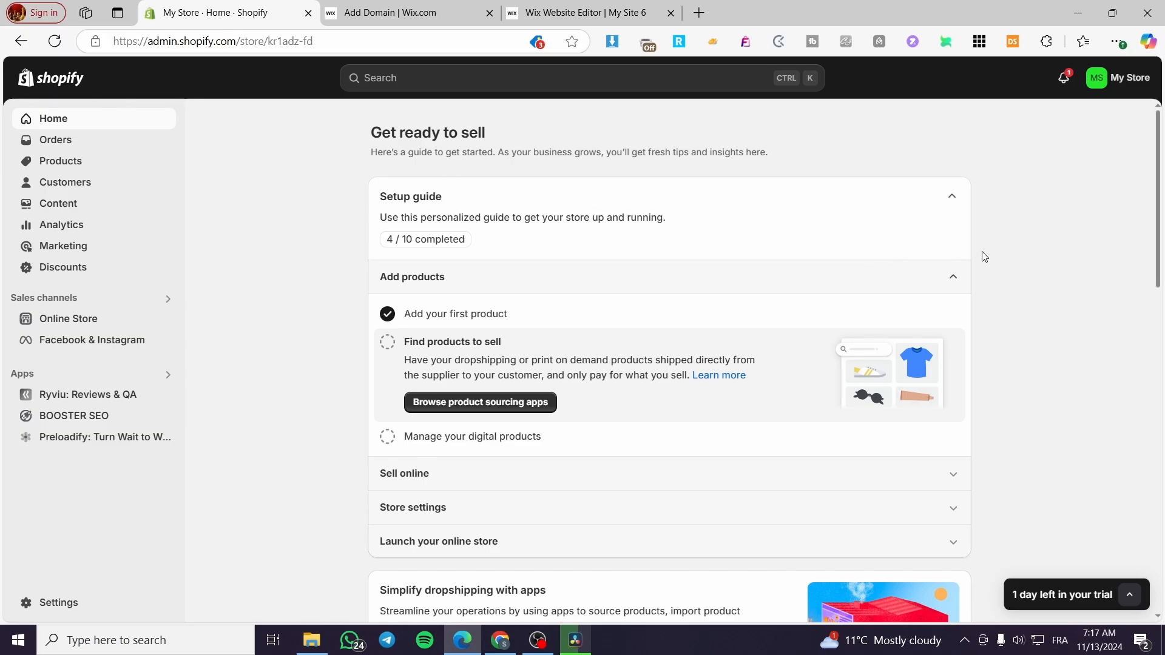
mouse_move(1058, 297)
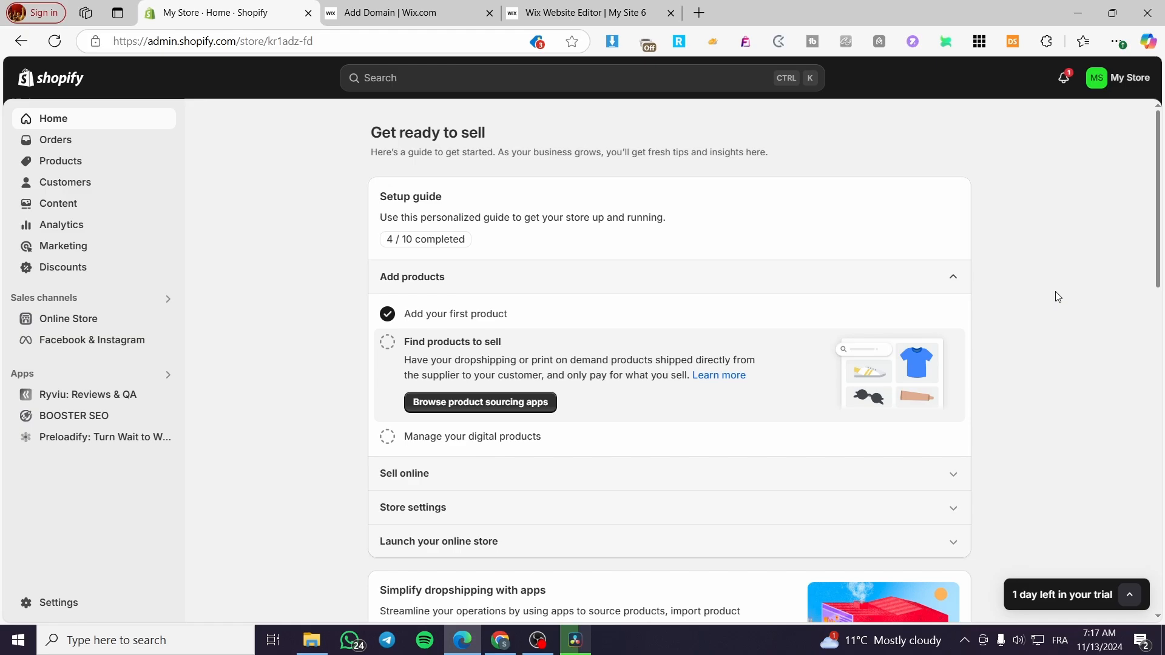
mouse_move(1074, 294)
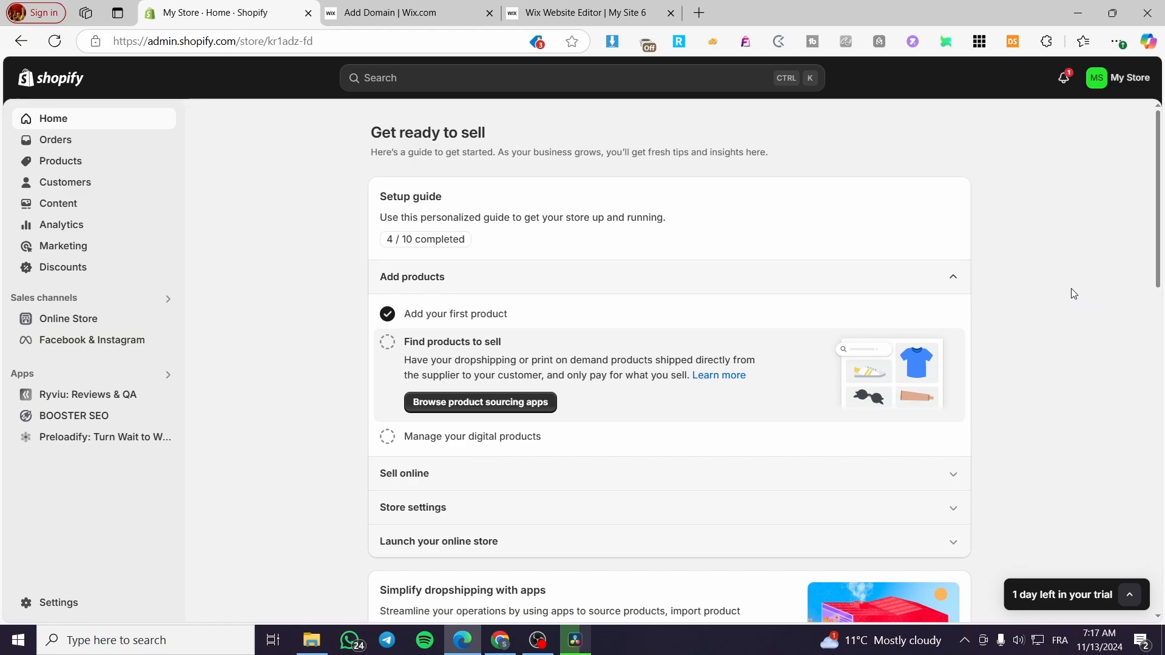
mouse_move(998, 207)
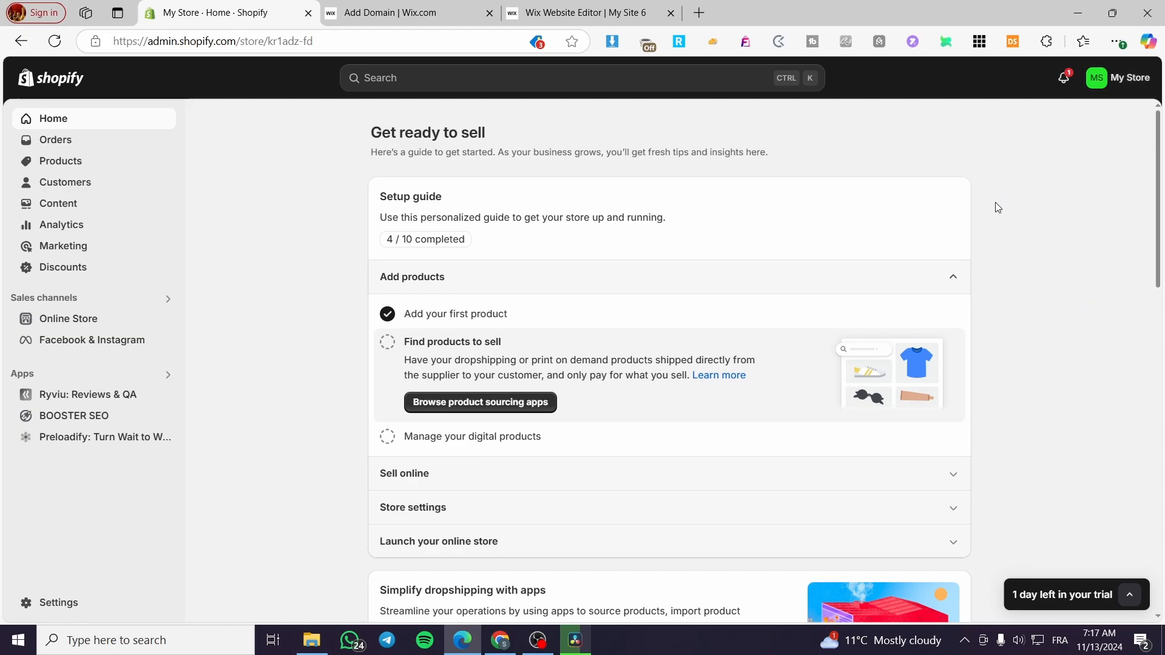
mouse_move(557, 203)
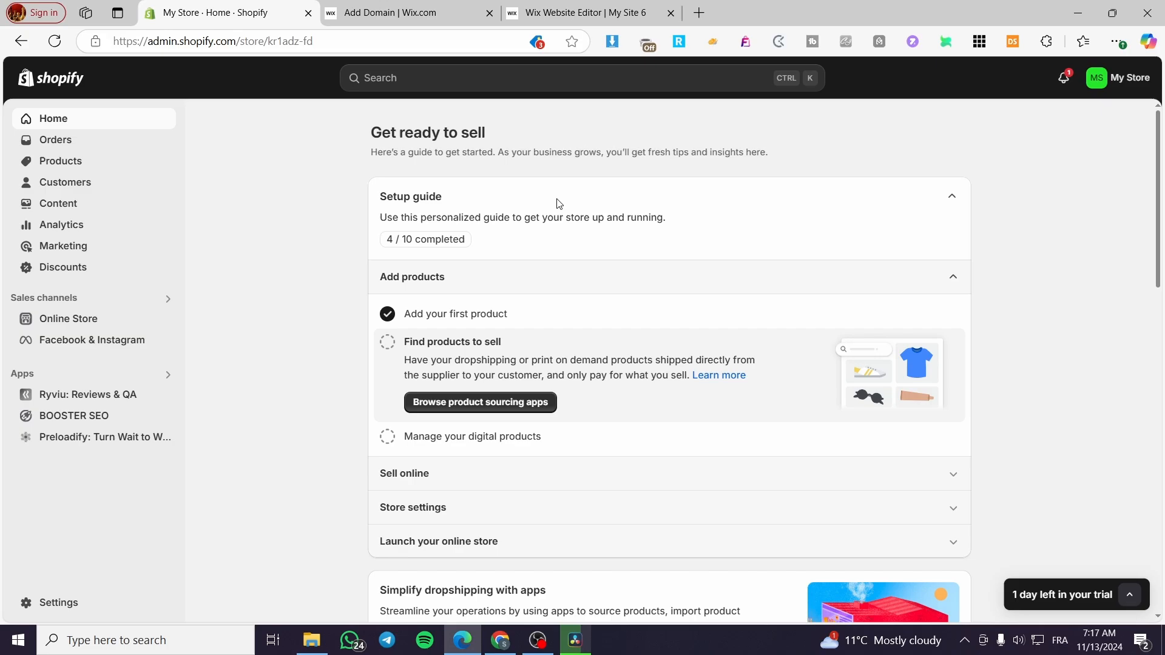
mouse_move(169, 97)
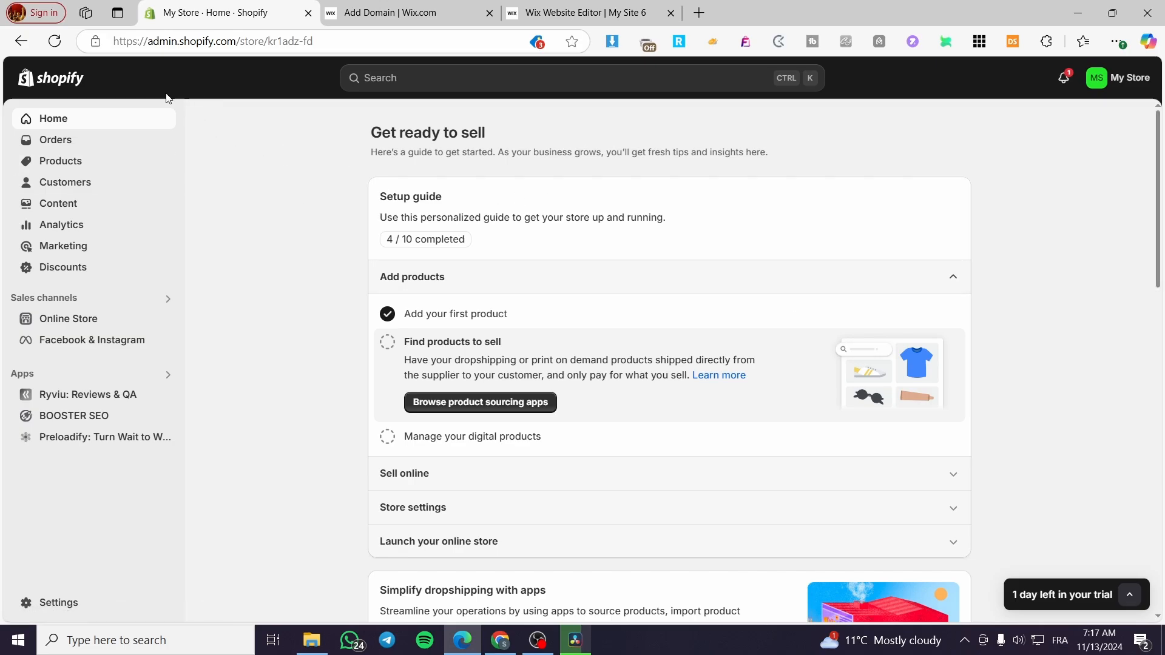
mouse_move(411, 155)
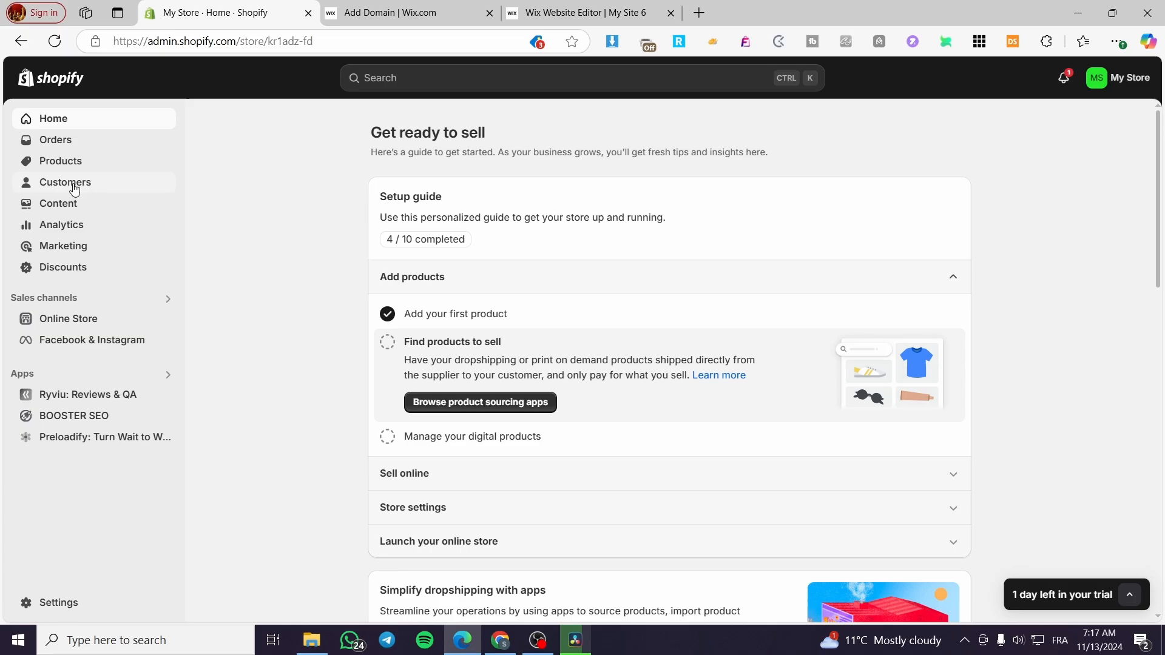
mouse_move(5, 165)
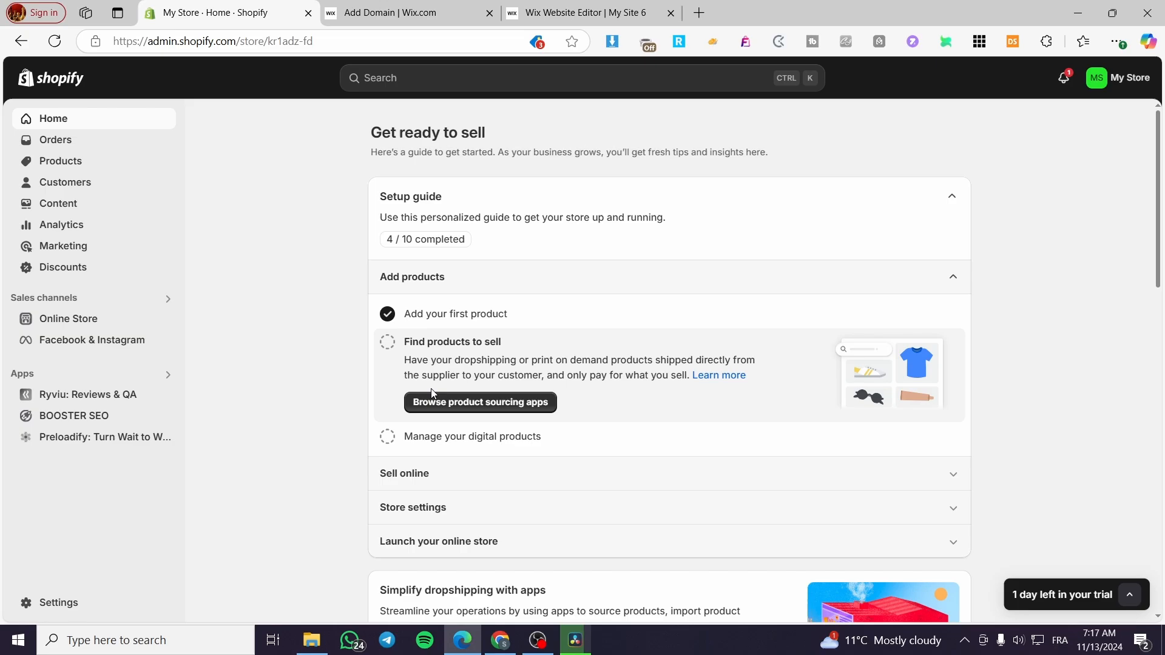
mouse_move(463, 355)
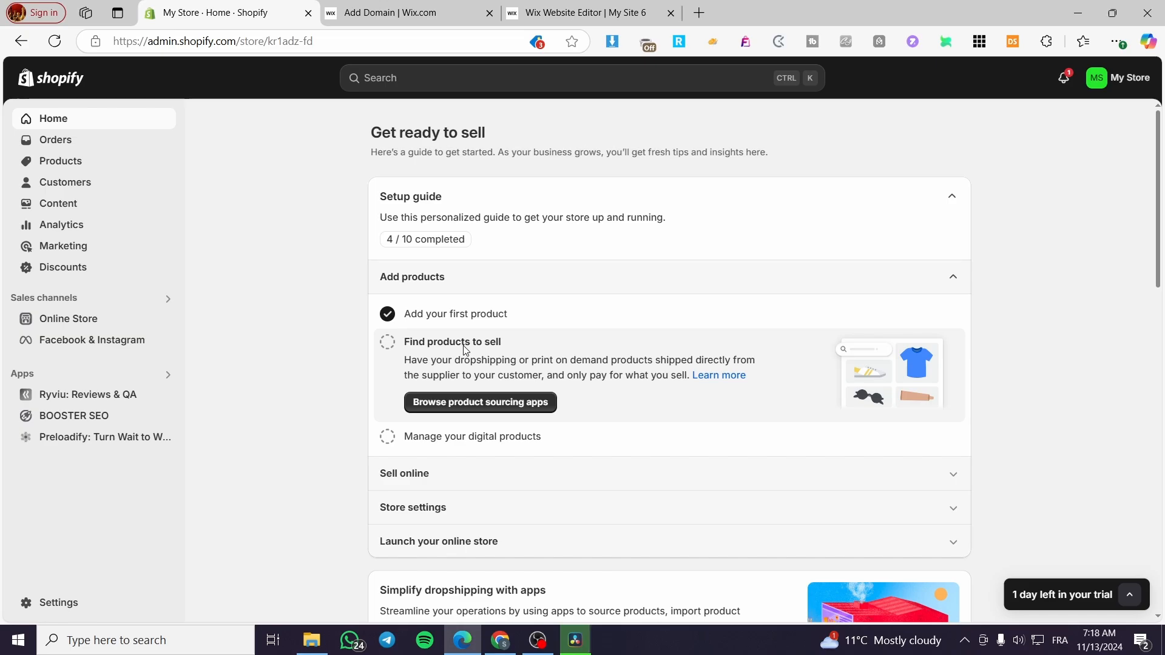
mouse_move(641, 362)
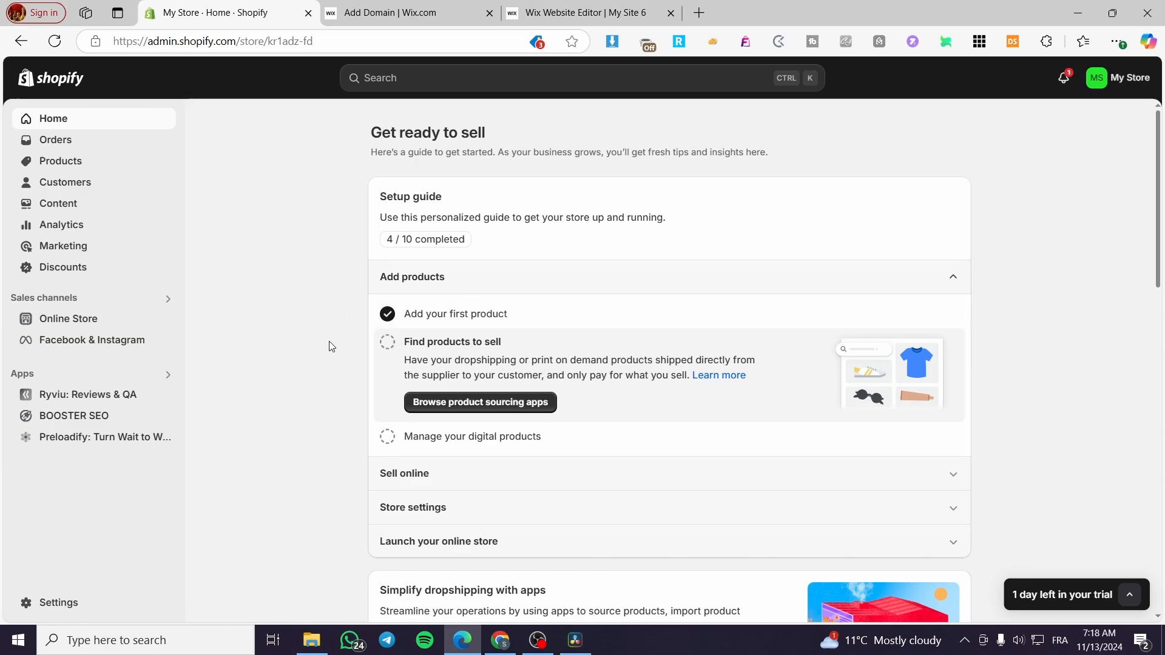
mouse_move(123, 409)
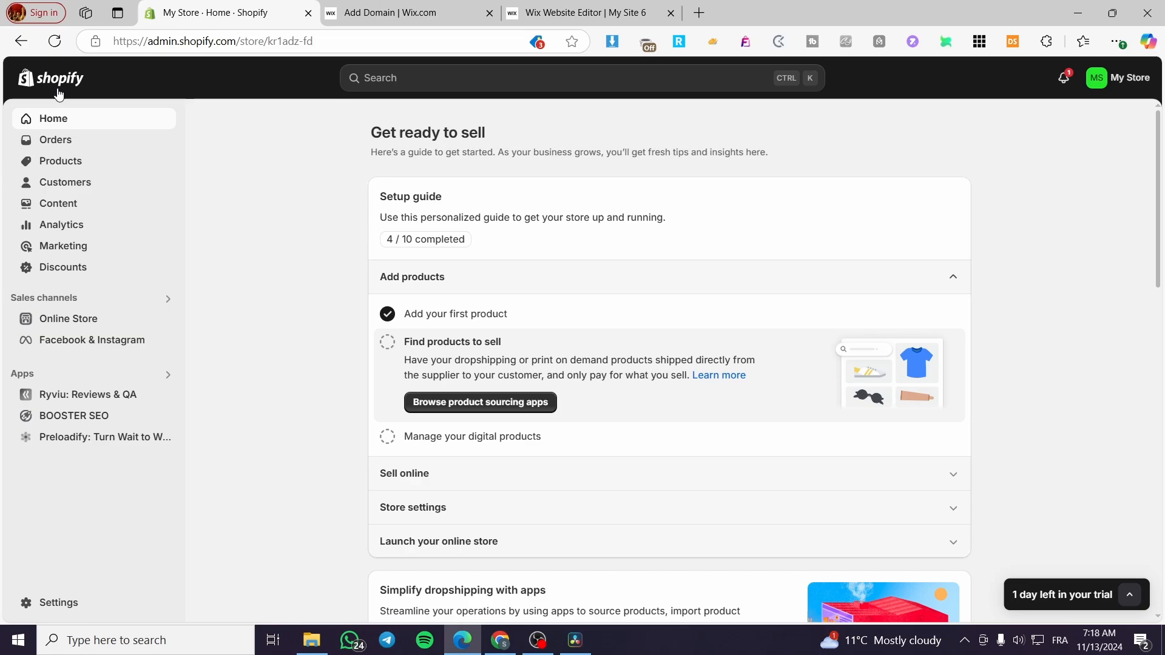
mouse_move(139, 253)
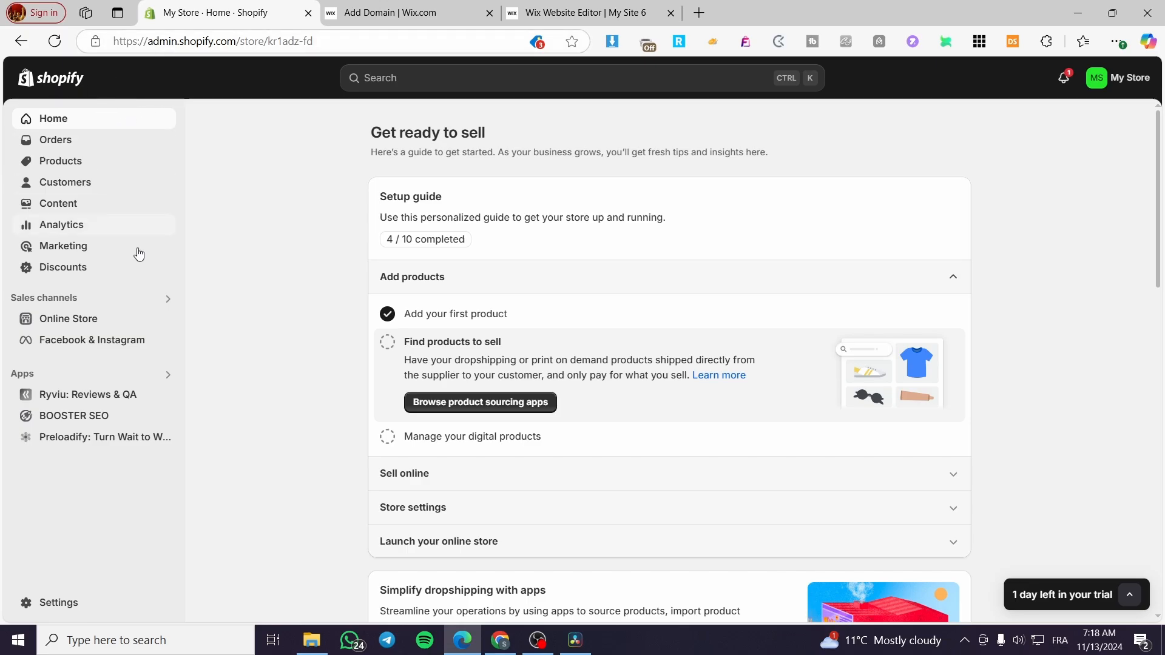
mouse_move(36, 381)
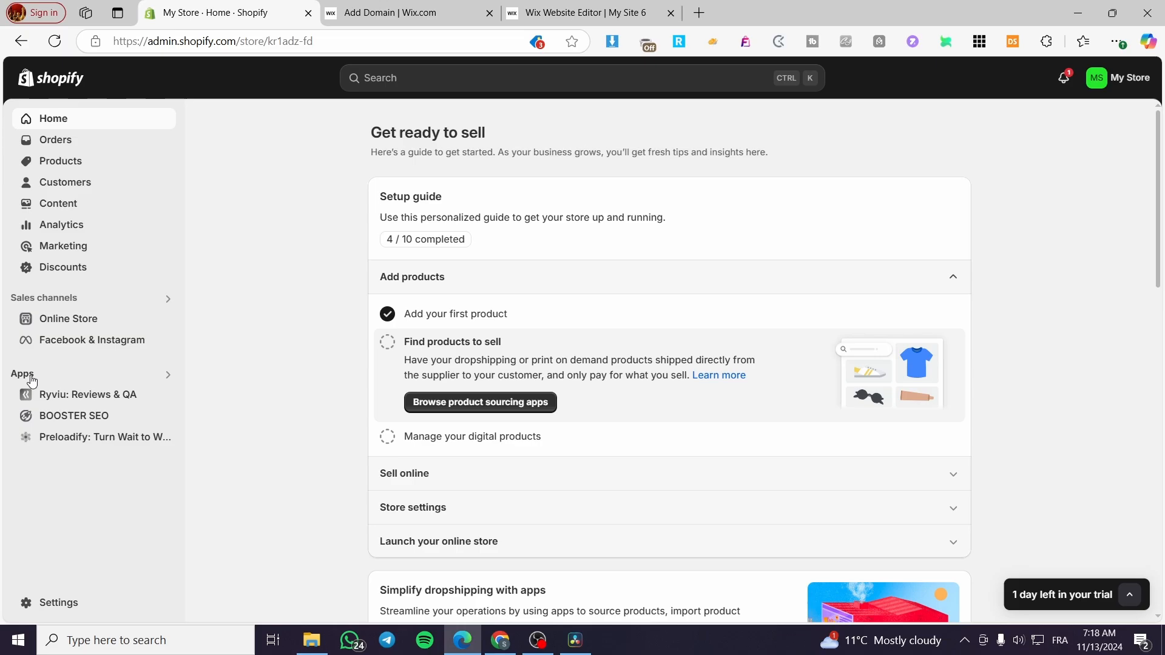
mouse_move(46, 130)
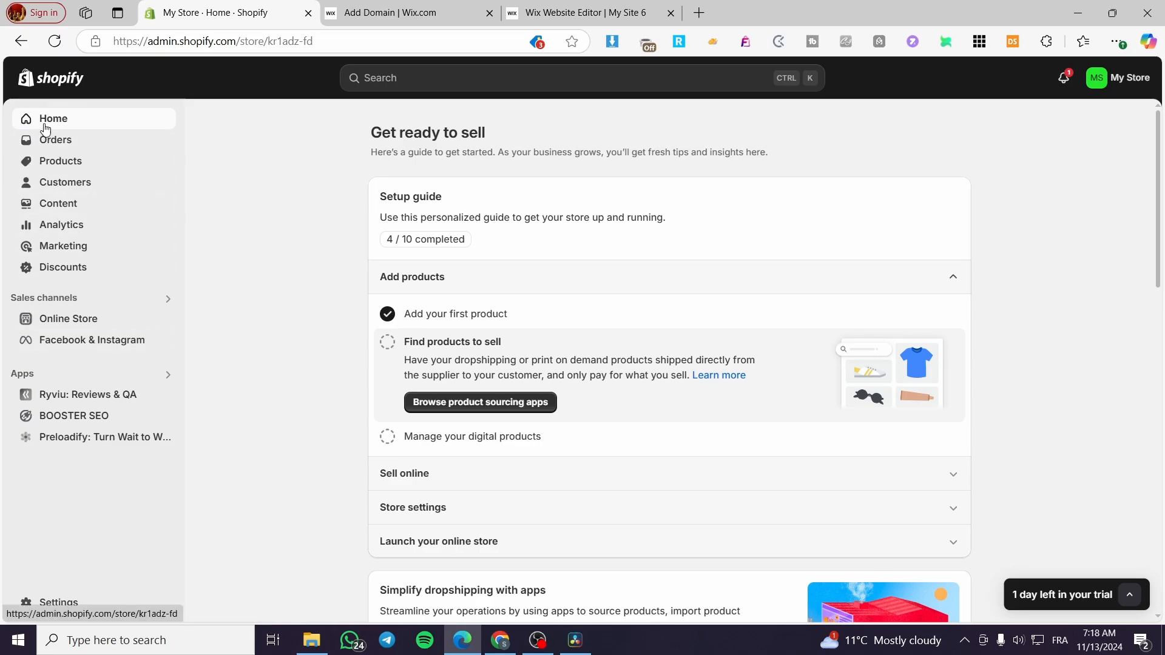
mouse_move(44, 307)
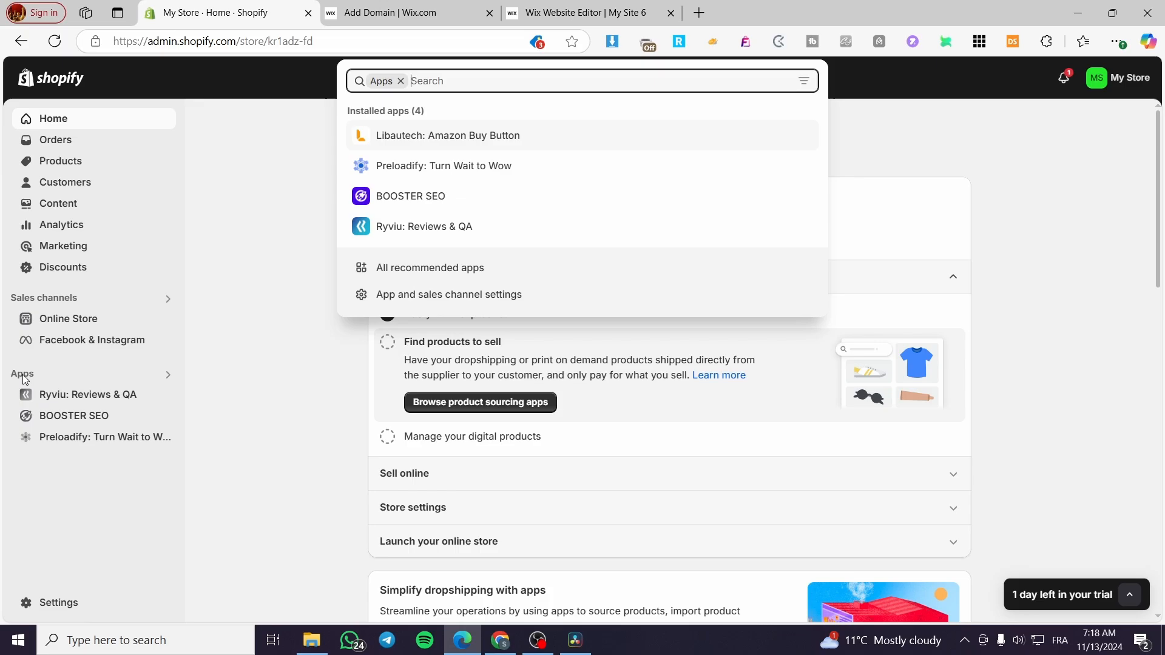
mouse_move(603, 116)
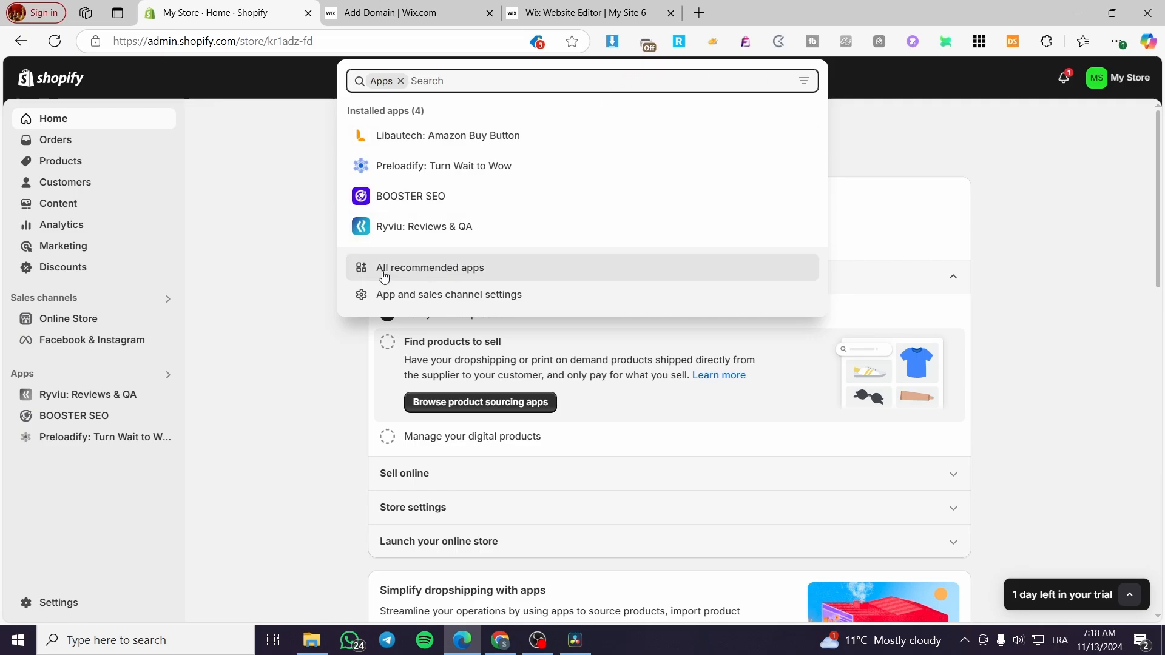
Show all recommended apps, featuring Printful, Search & Discovery, Shopify Email, Inbox and Bundles
click(430, 267)
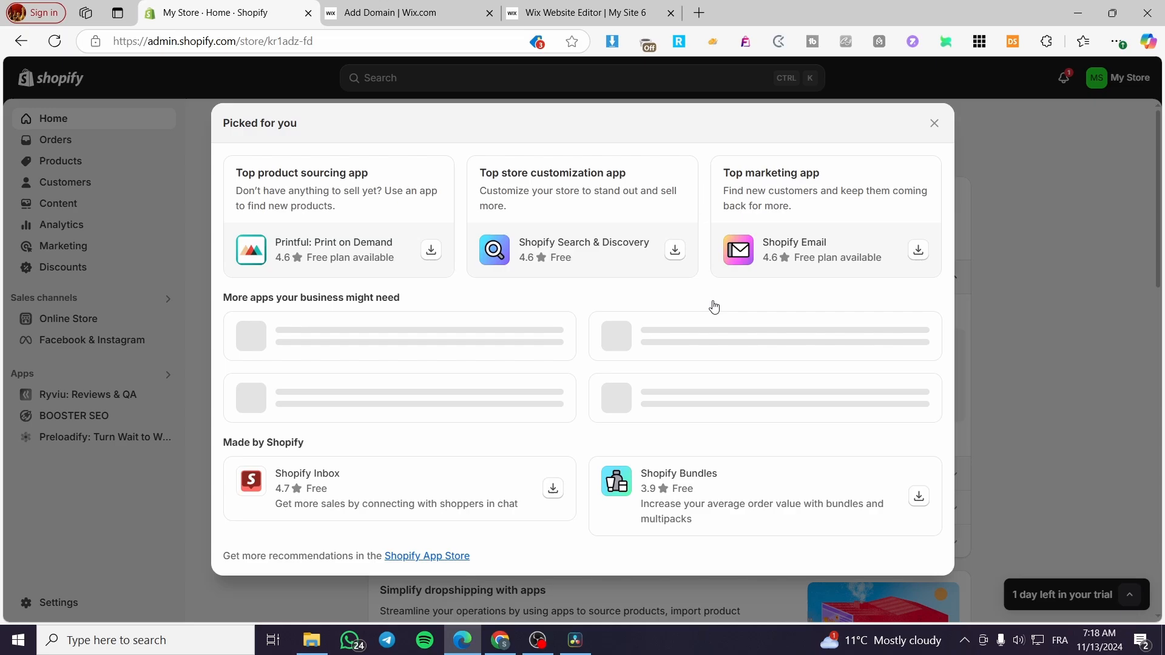
Scroll the recommendations panel to its end and follow the Shopify App Store link
scroll(down, 3)
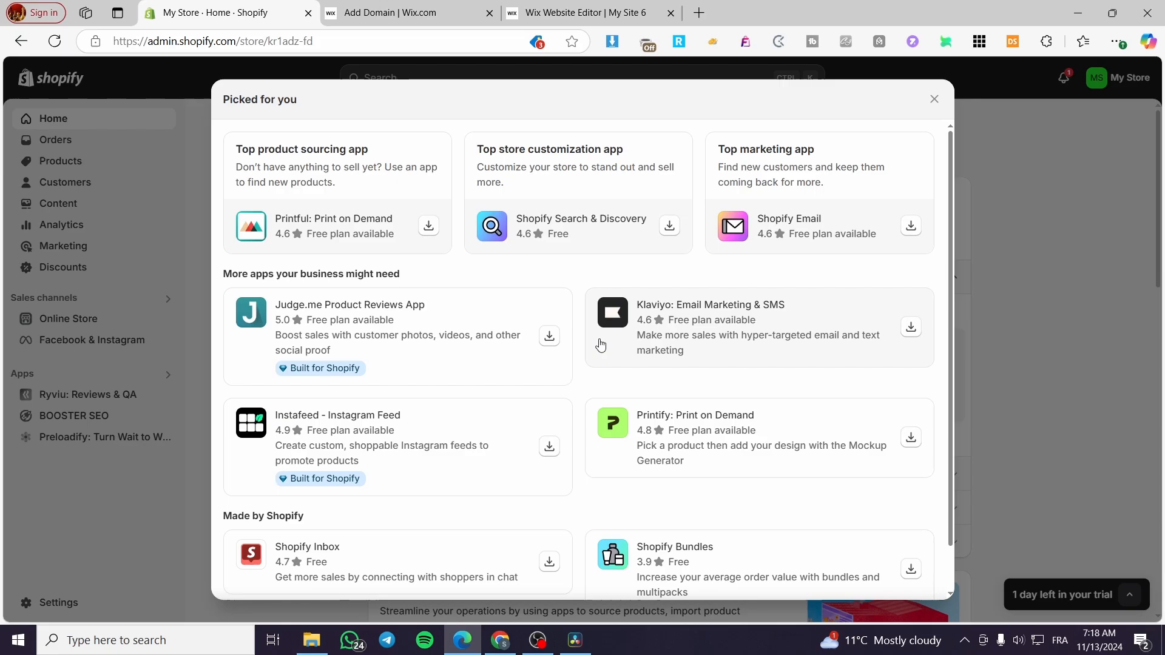
mouse_move(526, 352)
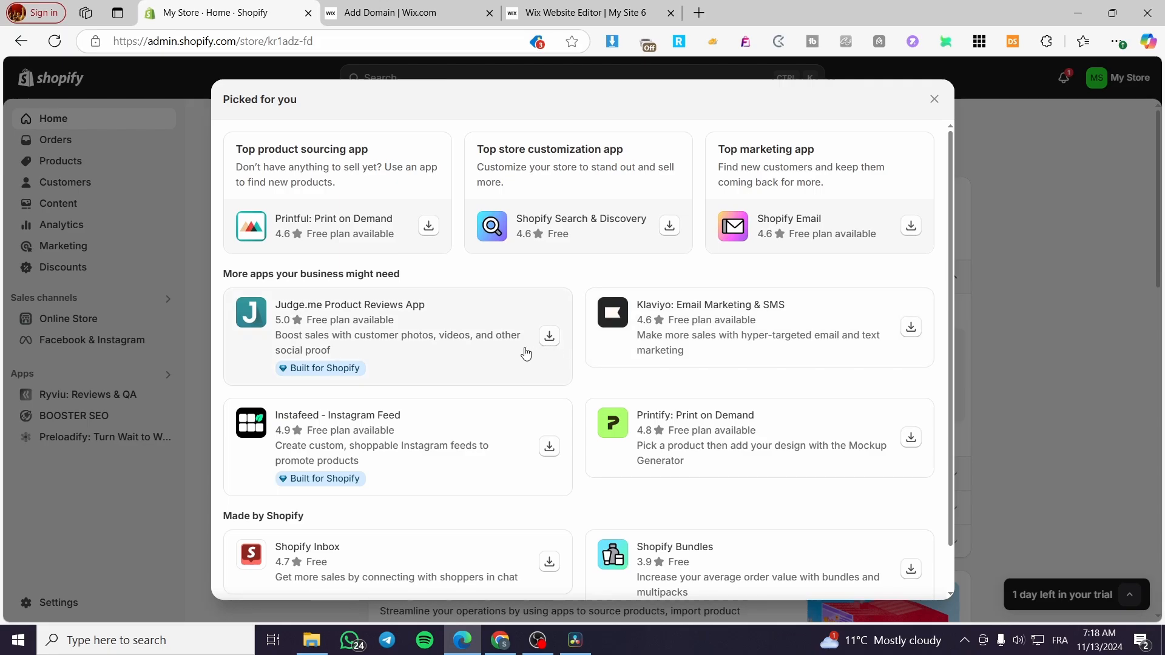
mouse_move(277, 453)
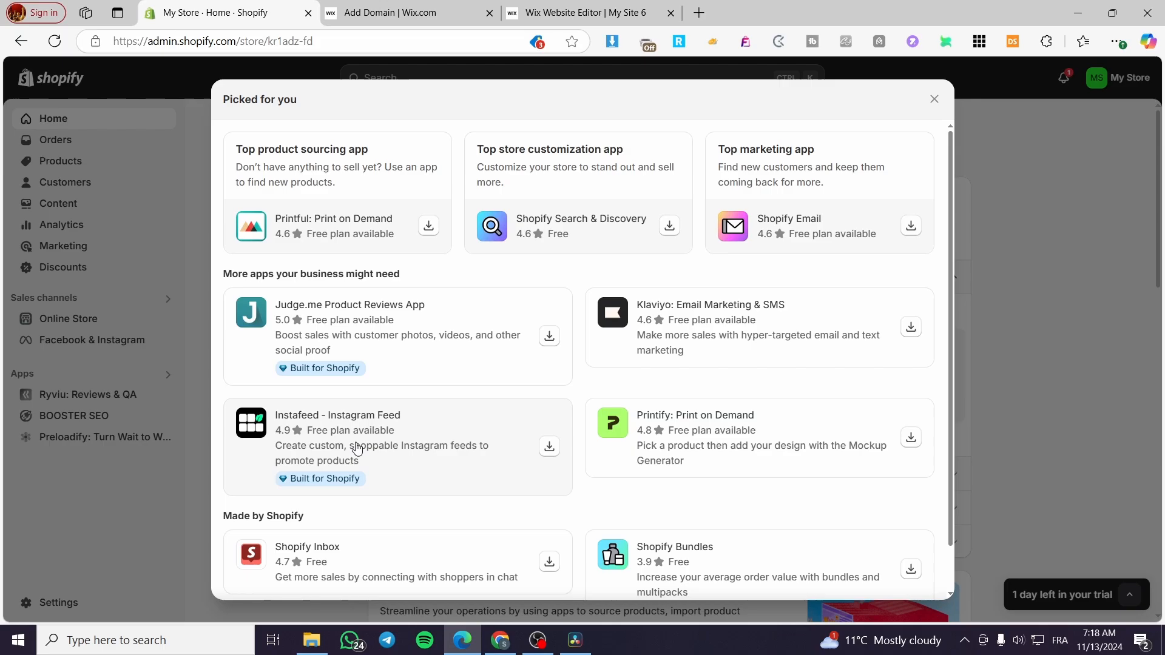
mouse_move(354, 326)
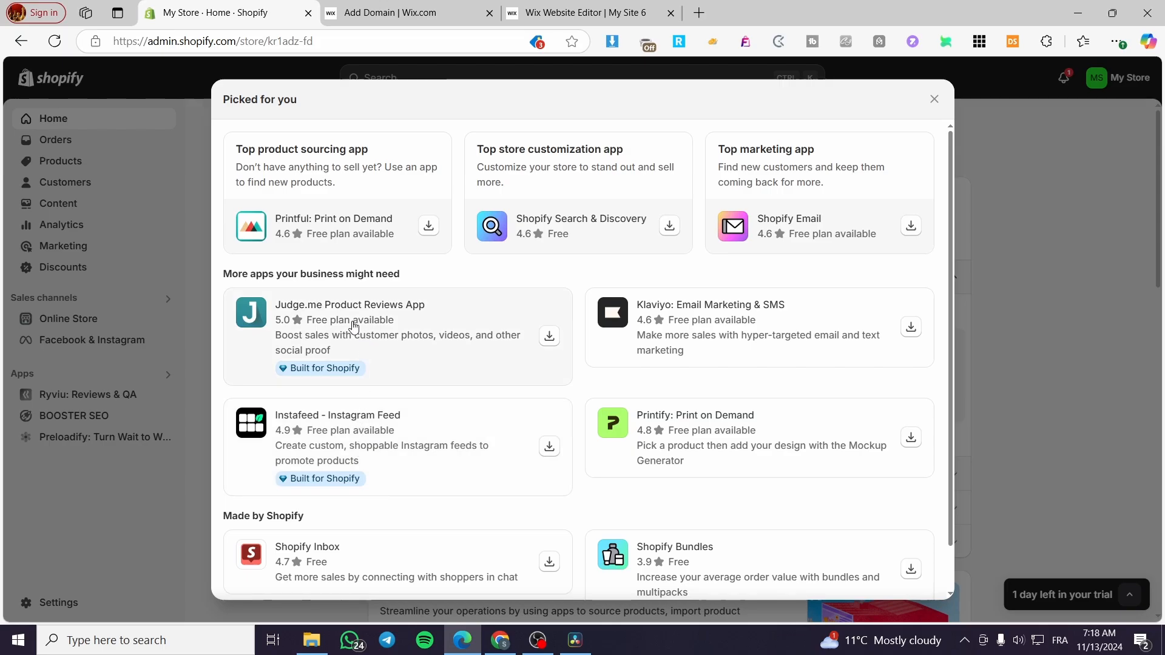
mouse_move(398, 331)
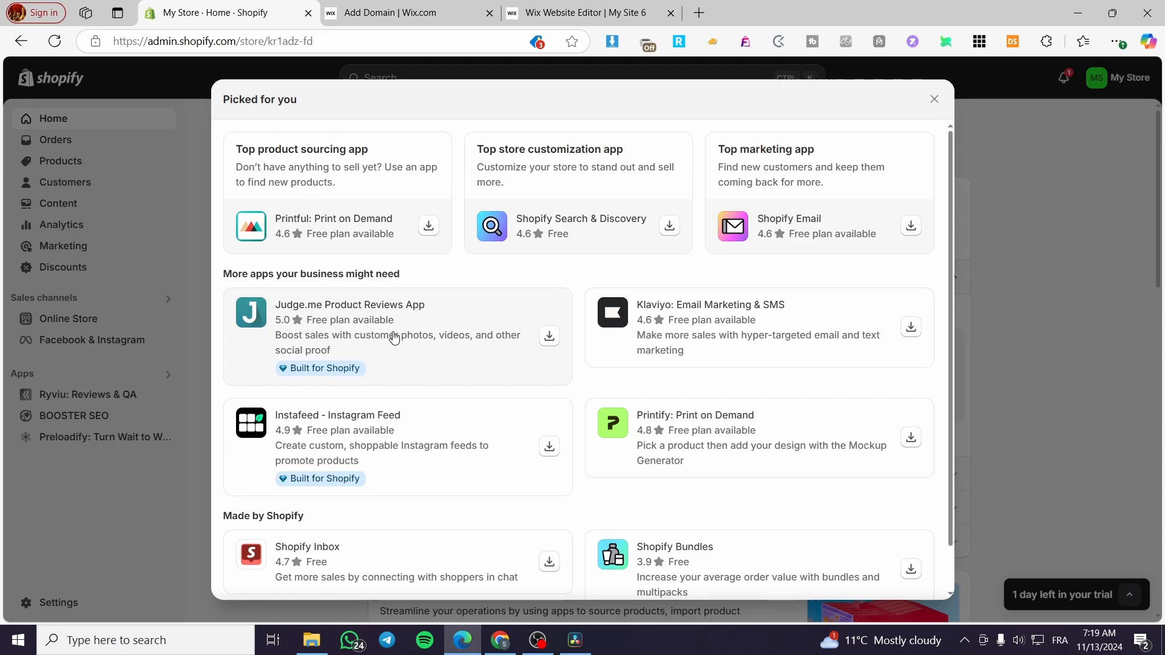
mouse_move(403, 299)
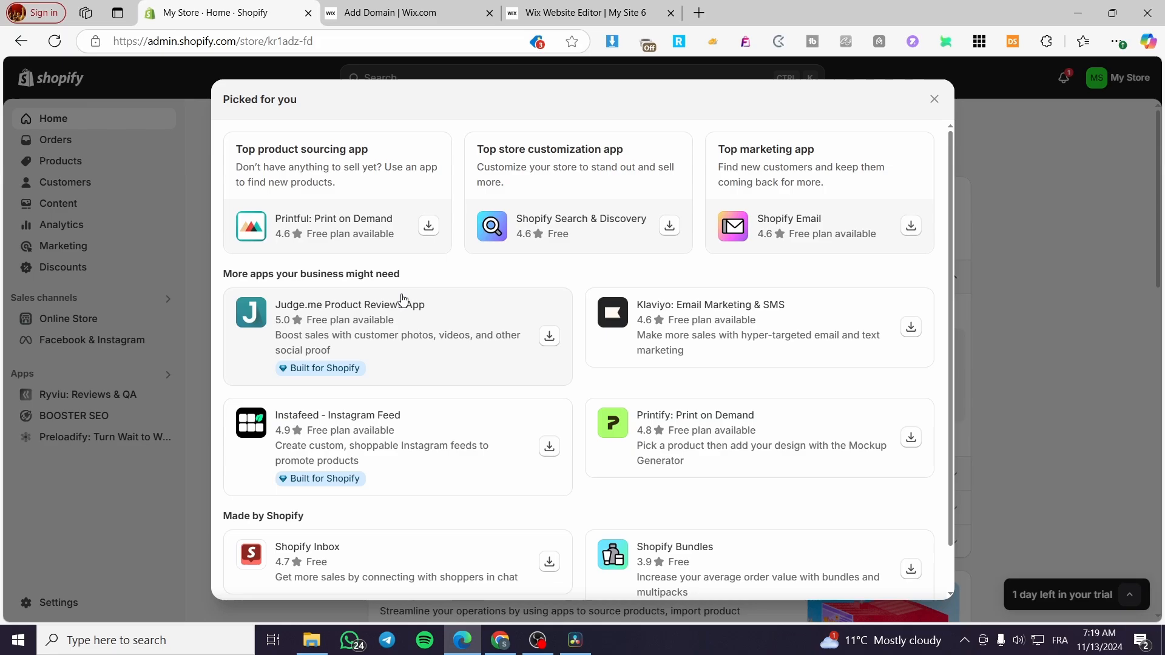
mouse_move(691, 346)
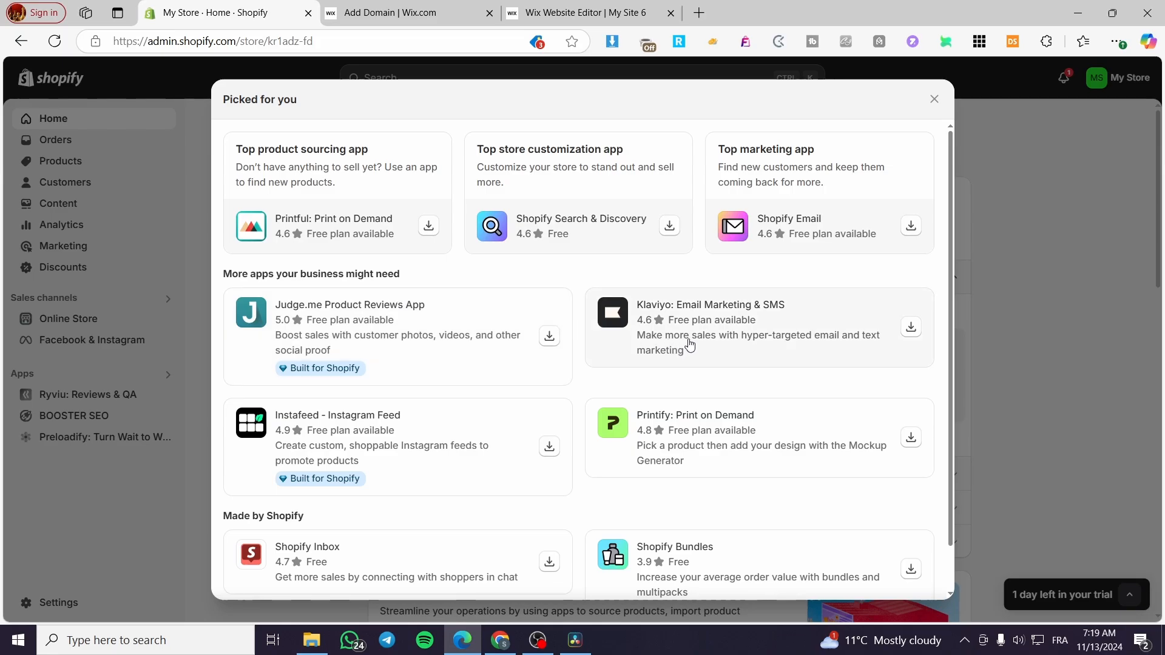
mouse_move(687, 340)
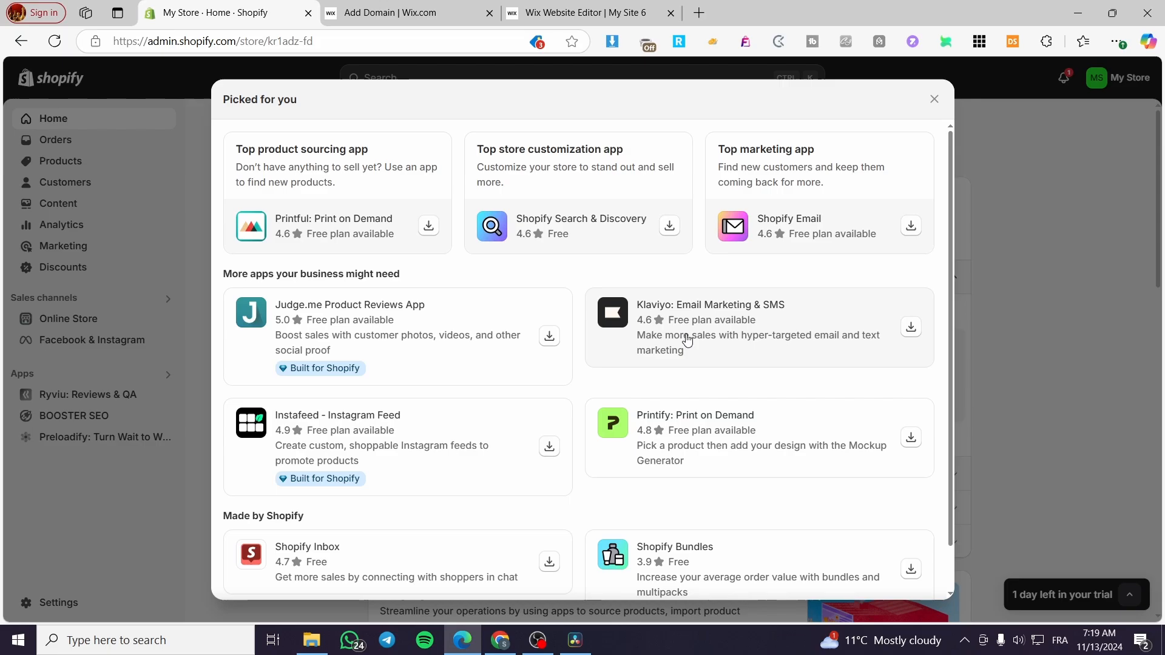
mouse_move(421, 389)
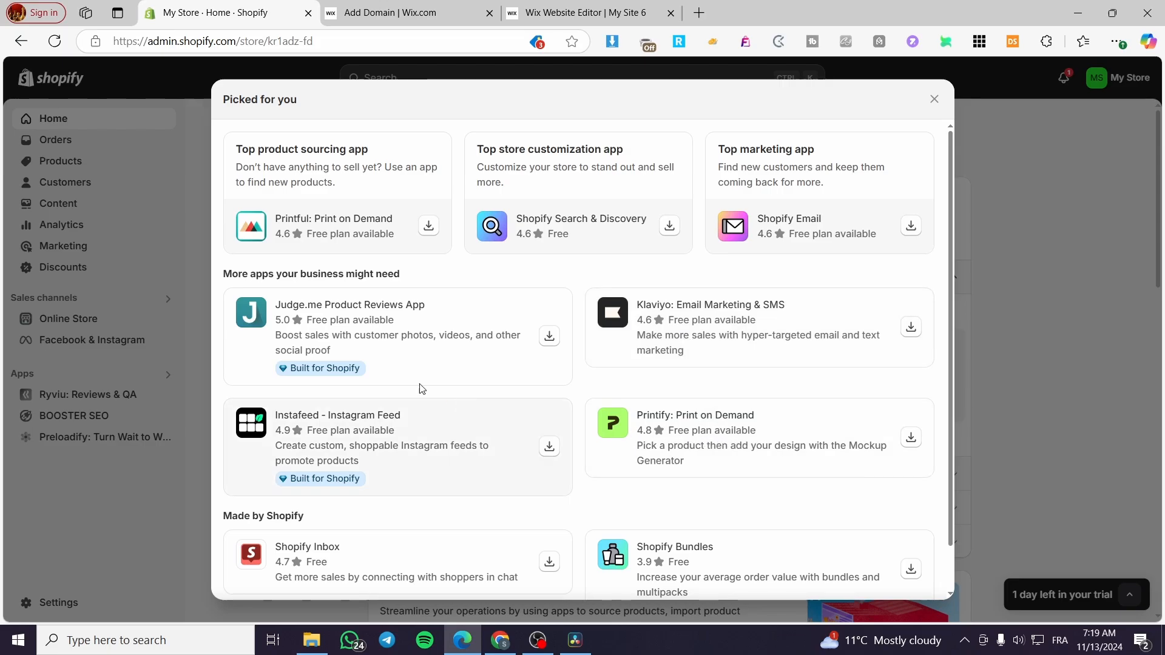
mouse_move(694, 436)
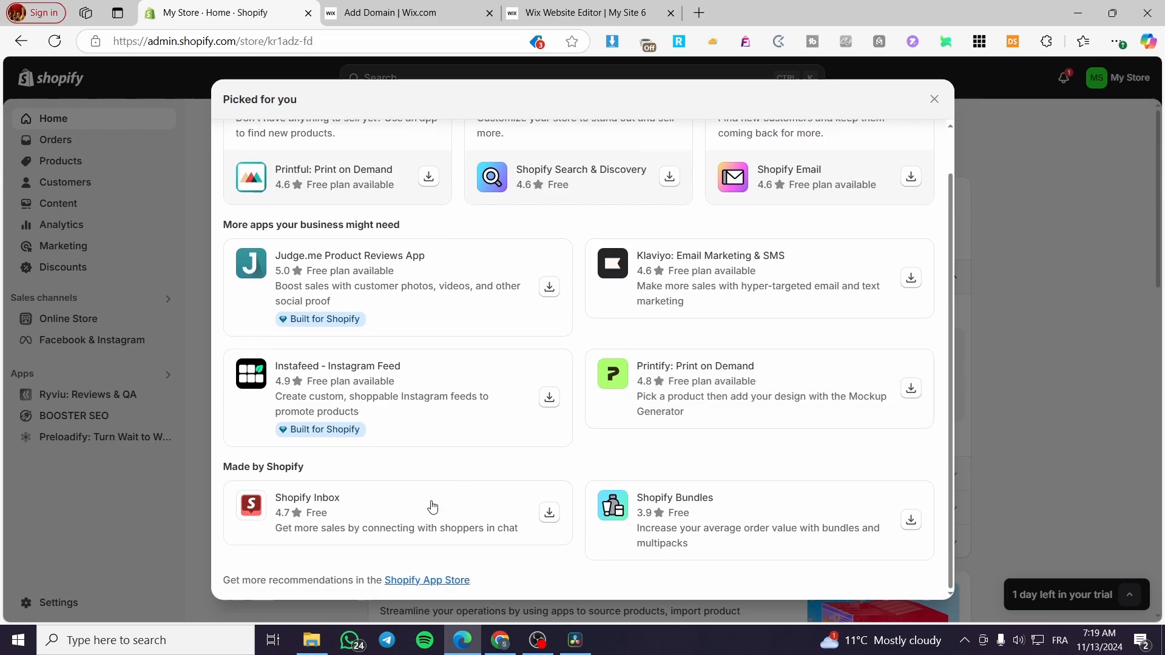
mouse_move(751, 397)
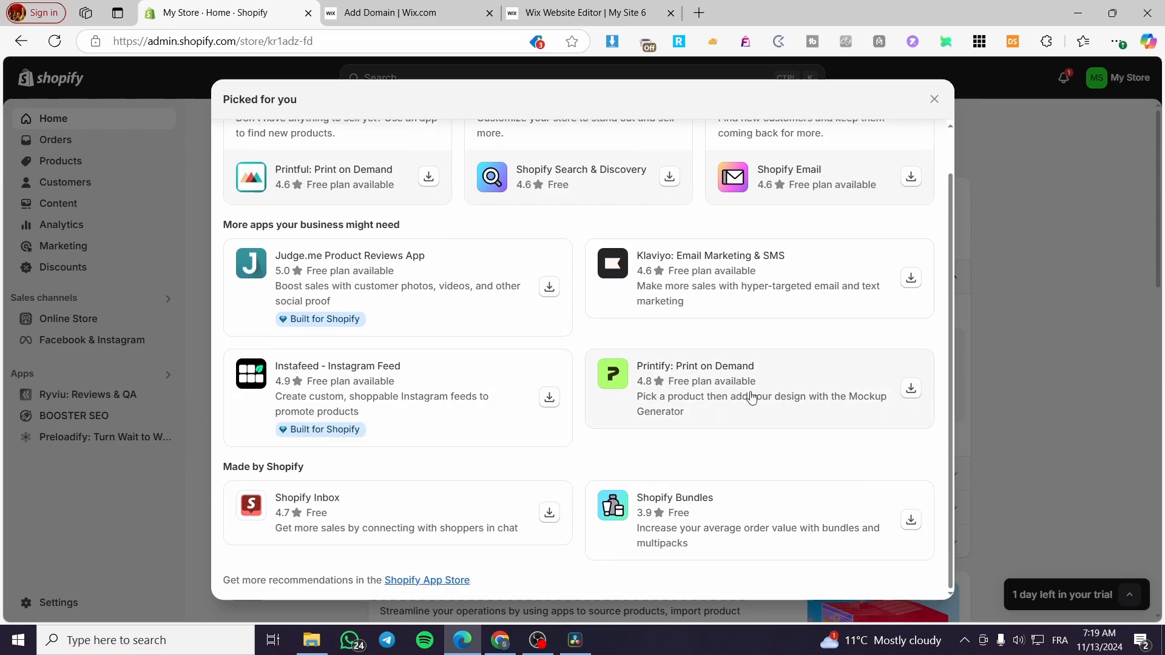
mouse_move(76, 229)
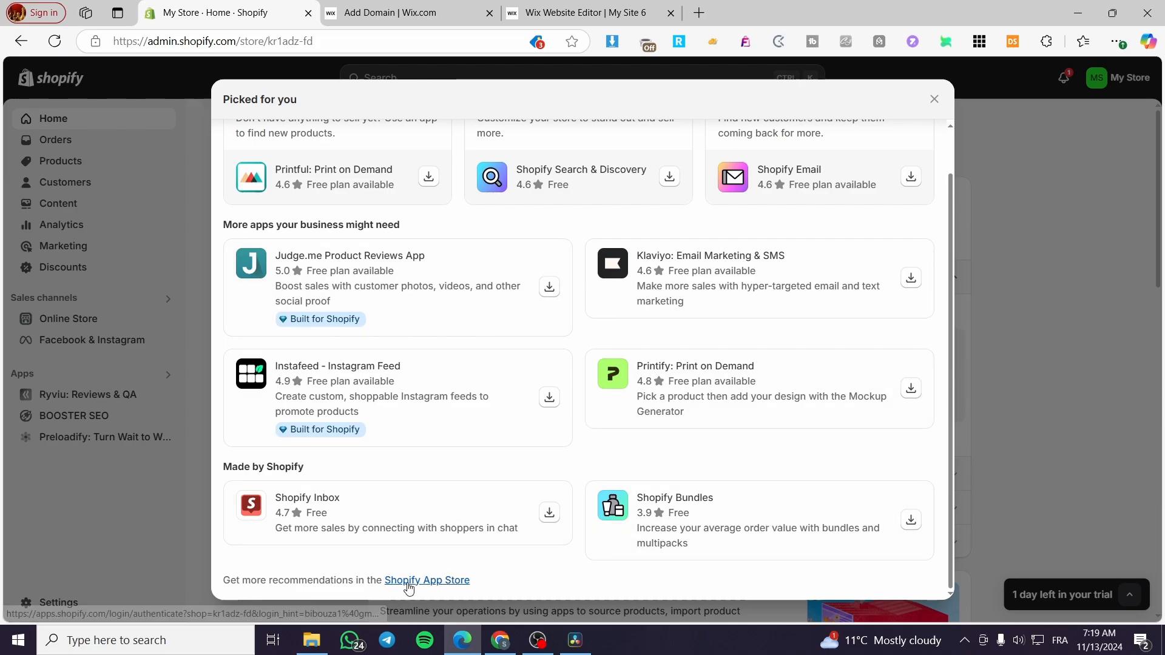
click(427, 580)
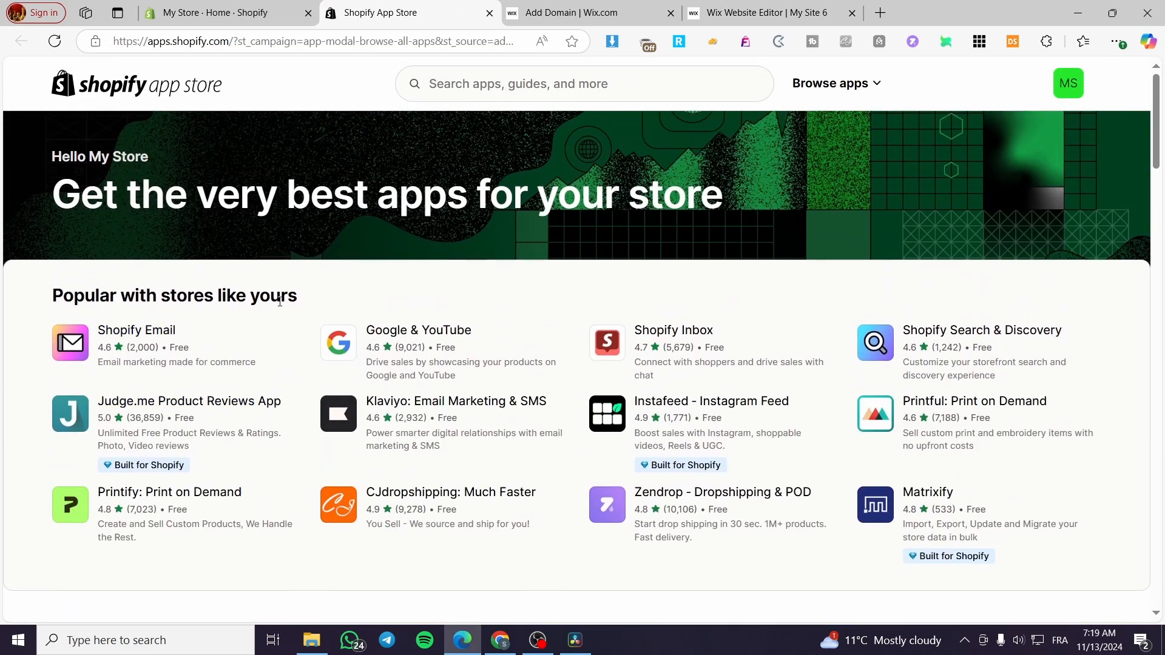
mouse_move(284, 297)
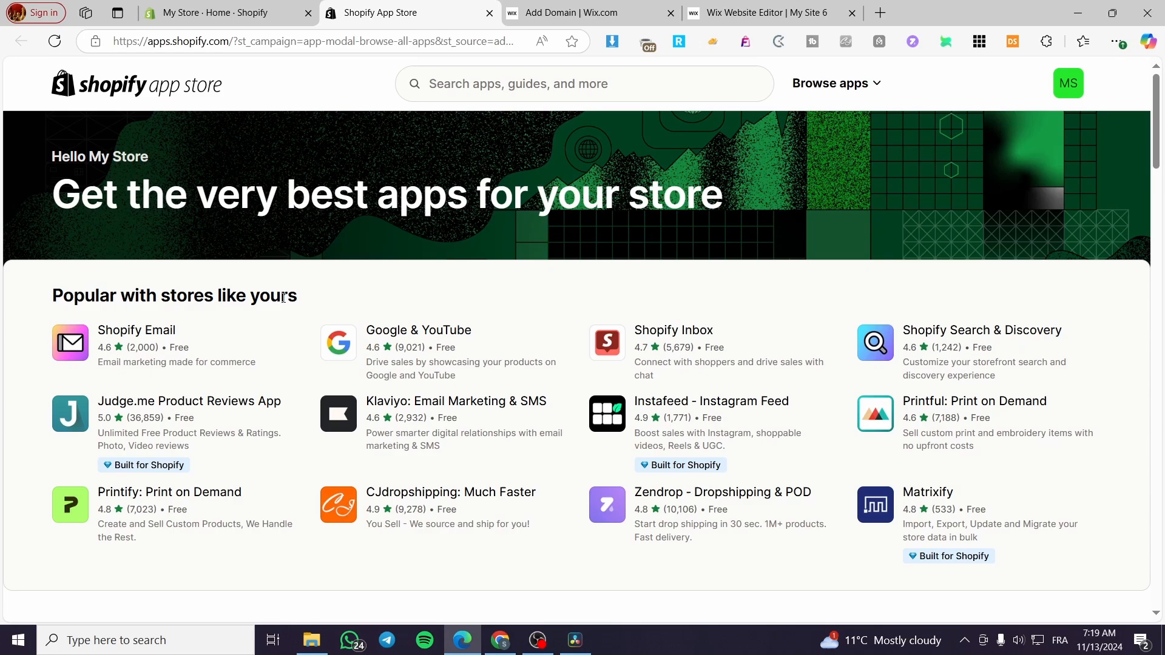
mouse_move(652, 310)
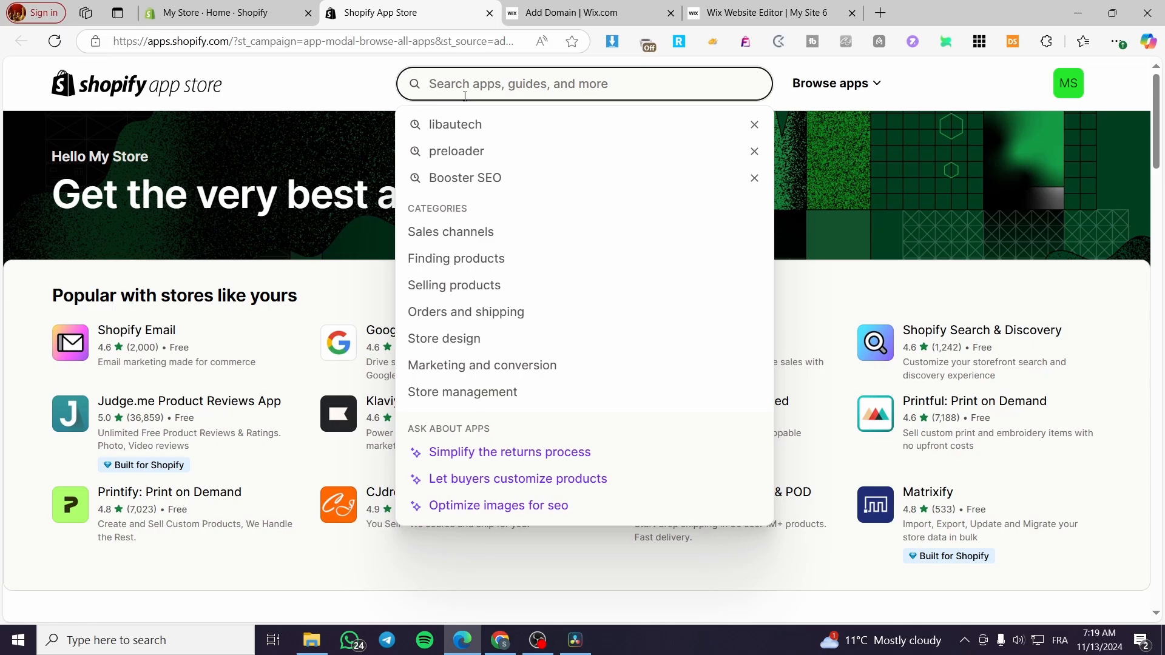
Search the App Store for 'facebook' via the Facebook suggestion
text(facebook)
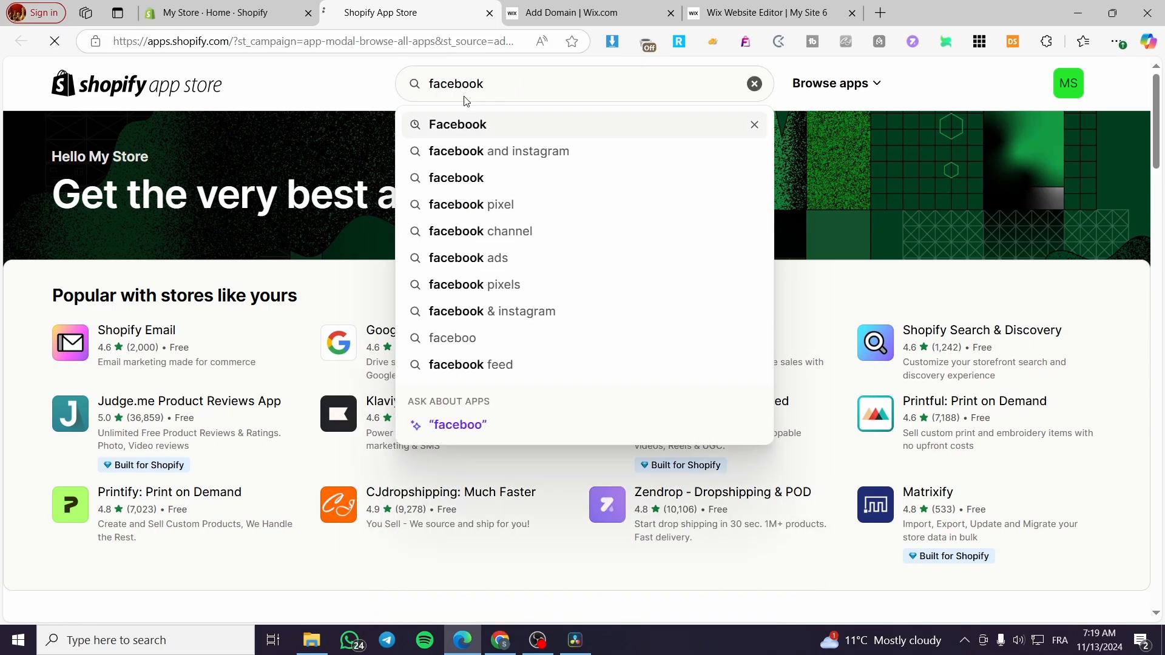
click(458, 124)
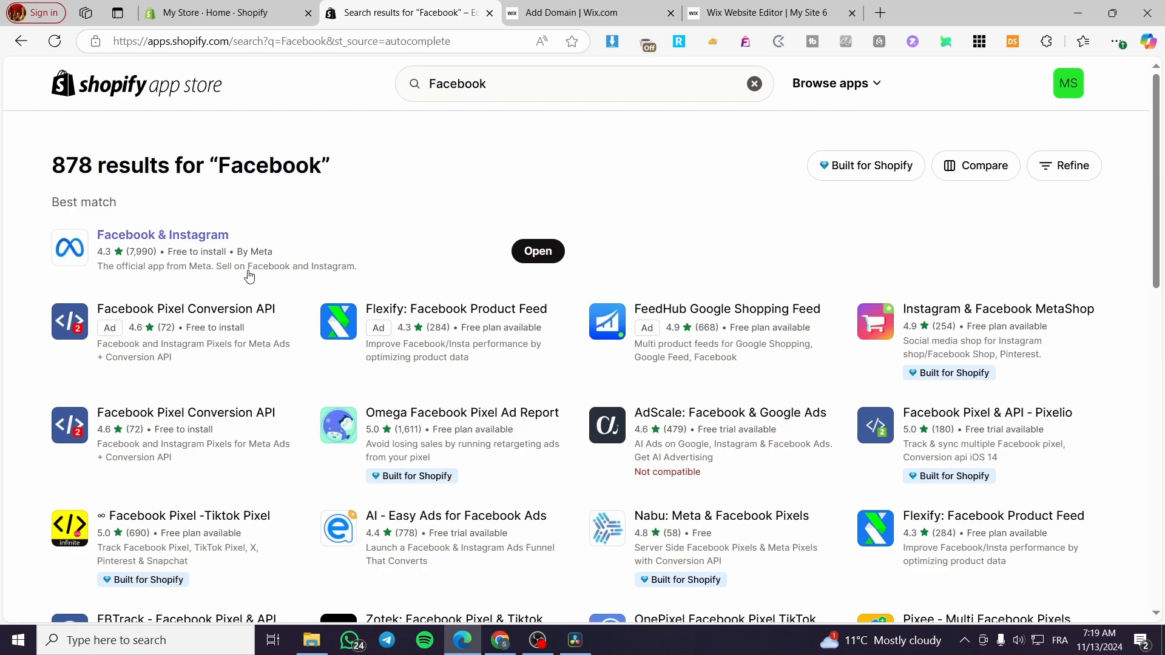
mouse_move(123, 245)
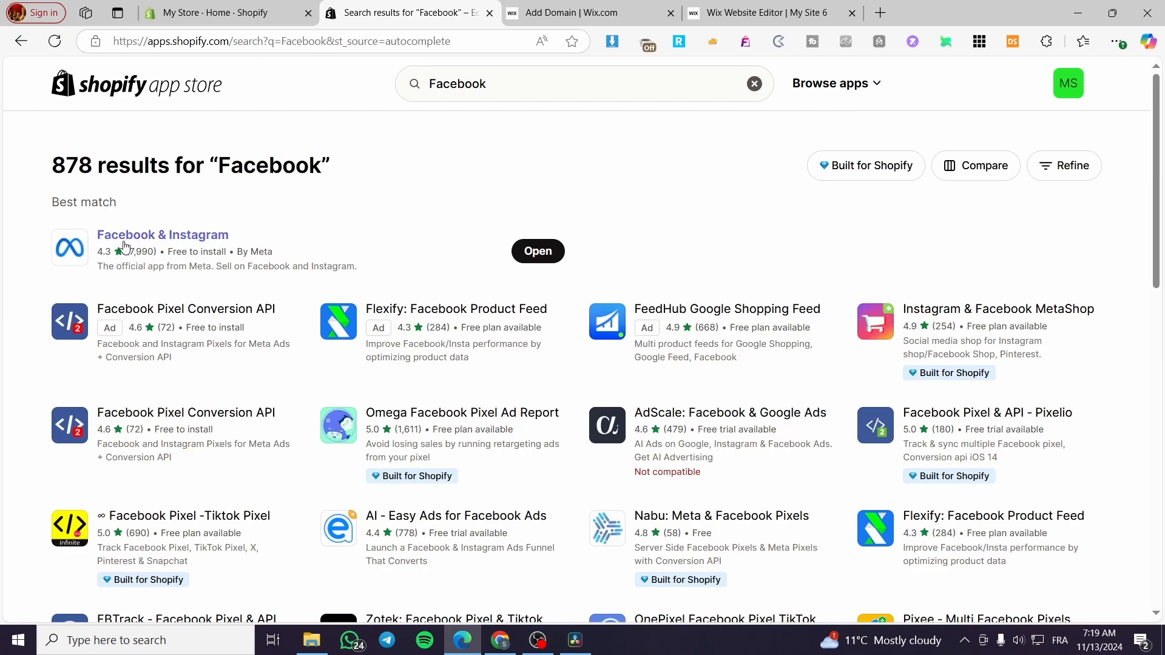
mouse_move(183, 281)
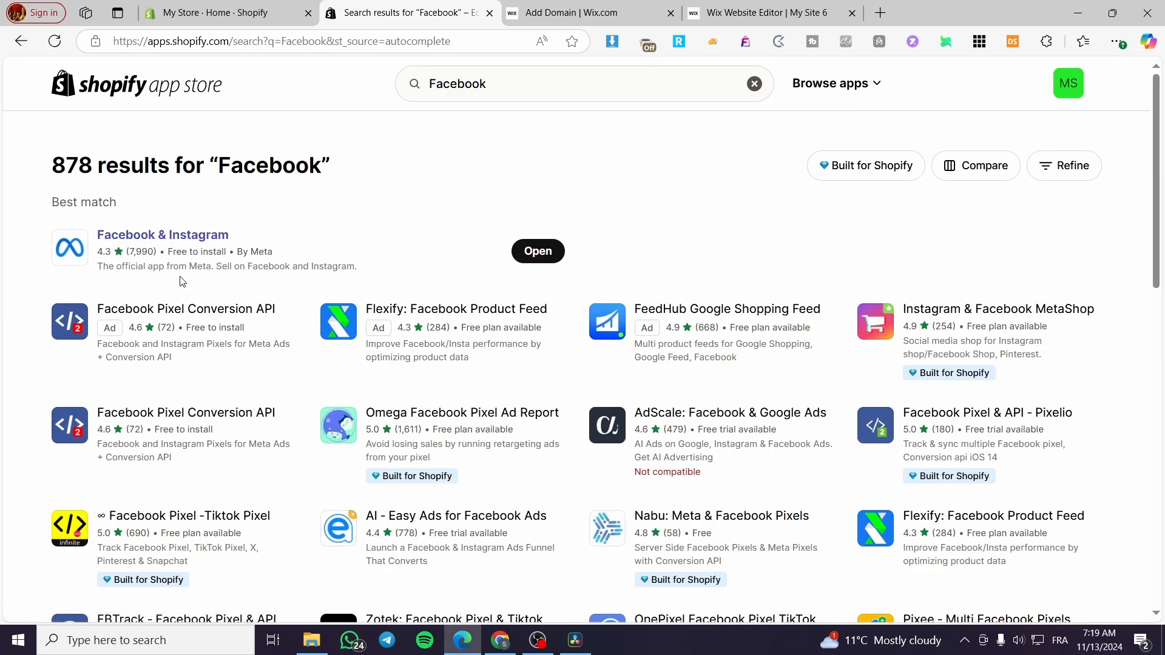
mouse_move(522, 302)
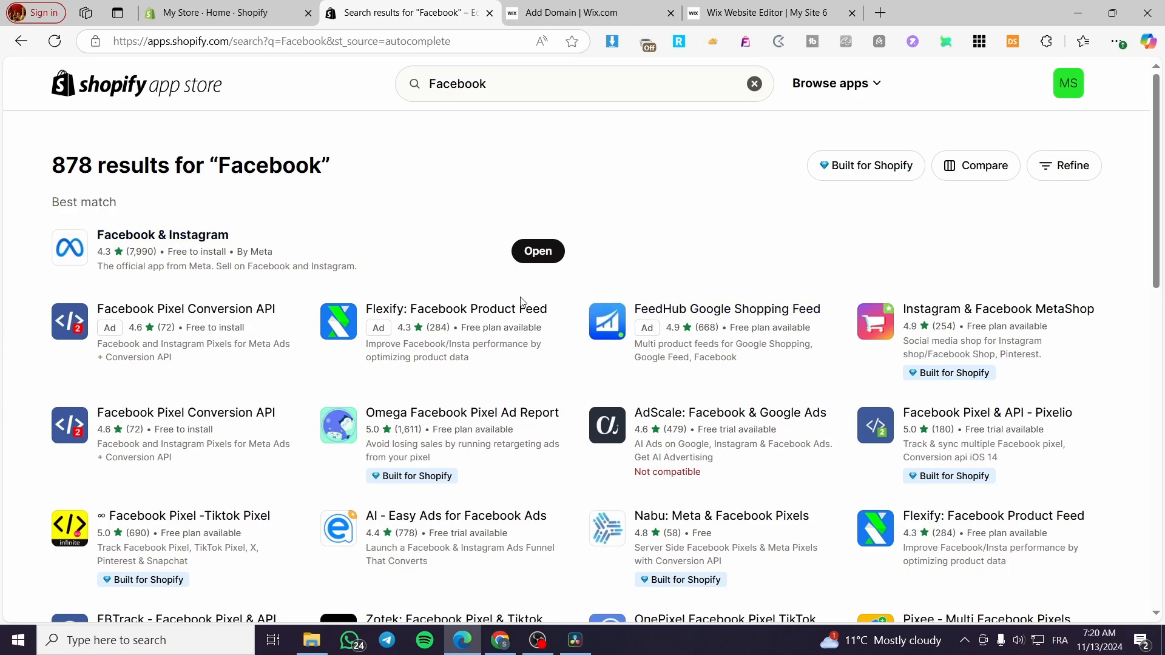
Return to the App Store home and open the Shopify Email listing
click(754, 84)
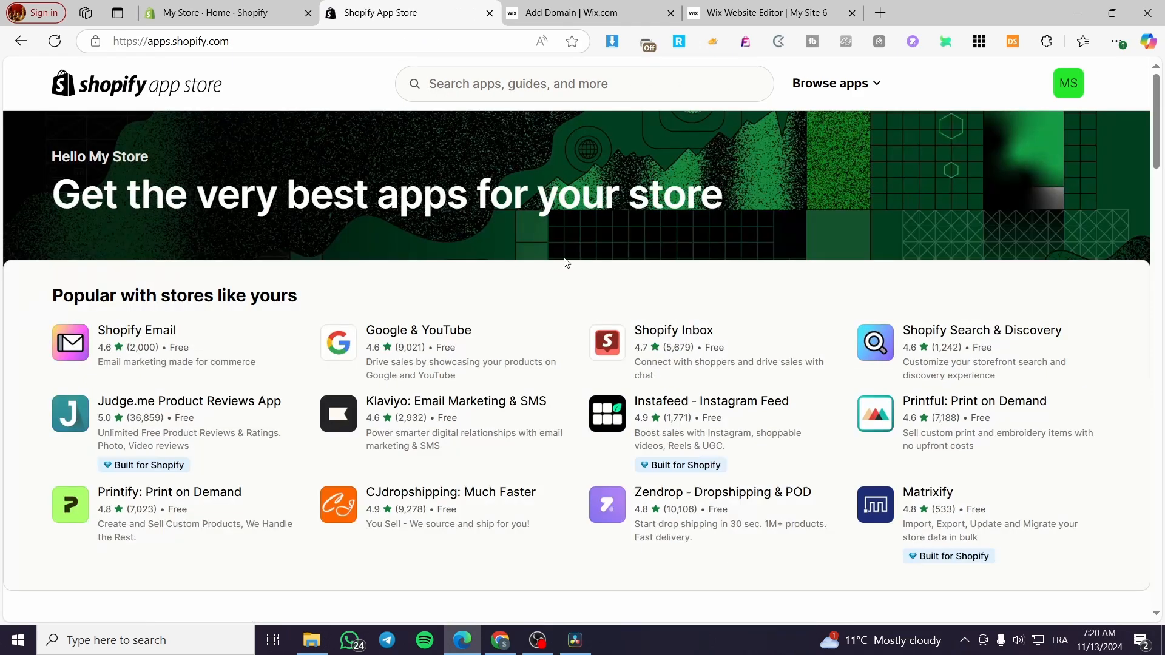
mouse_move(671, 309)
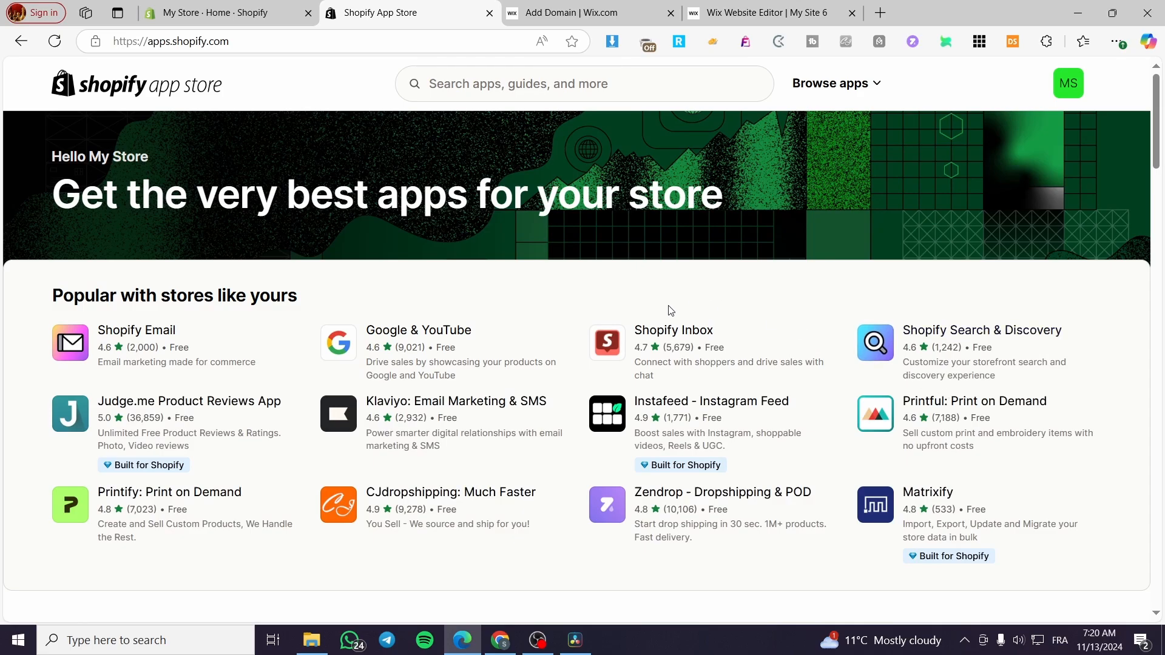
mouse_move(170, 330)
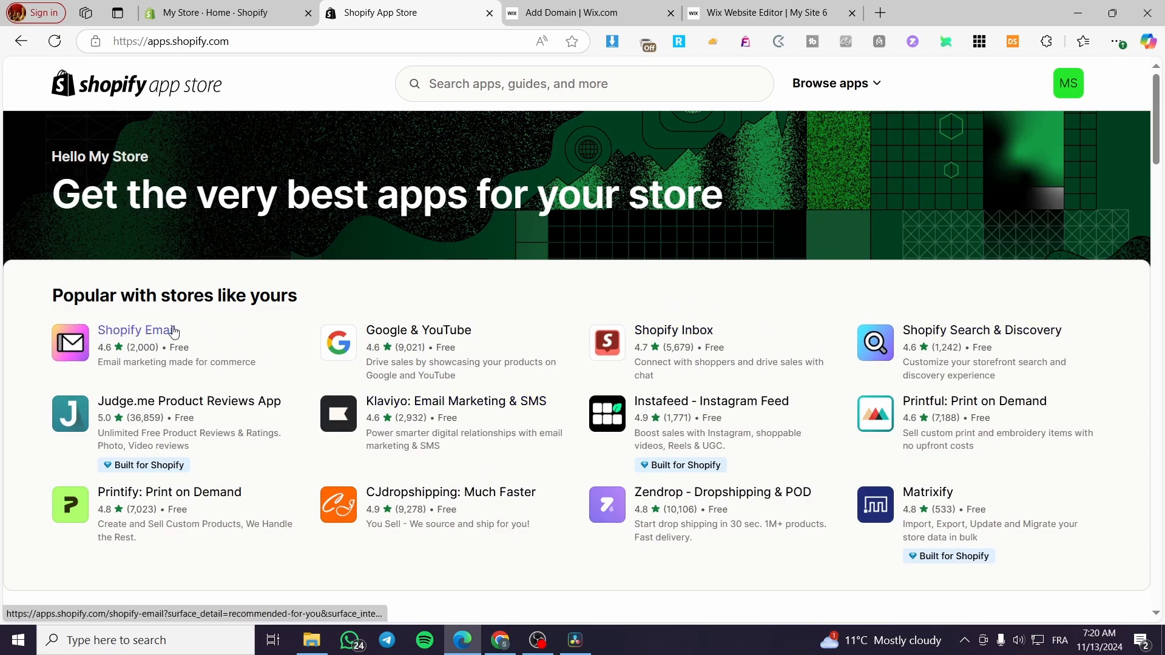
click(136, 330)
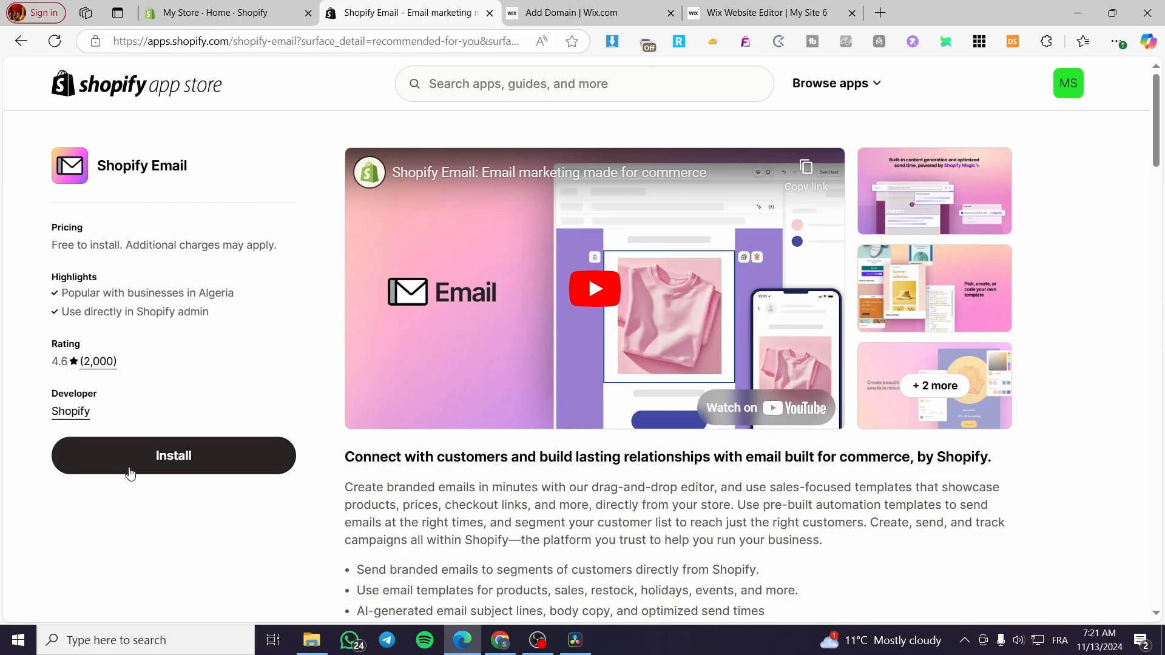
Install Shopify Email and pin Email to the admin sidebar
click(173, 455)
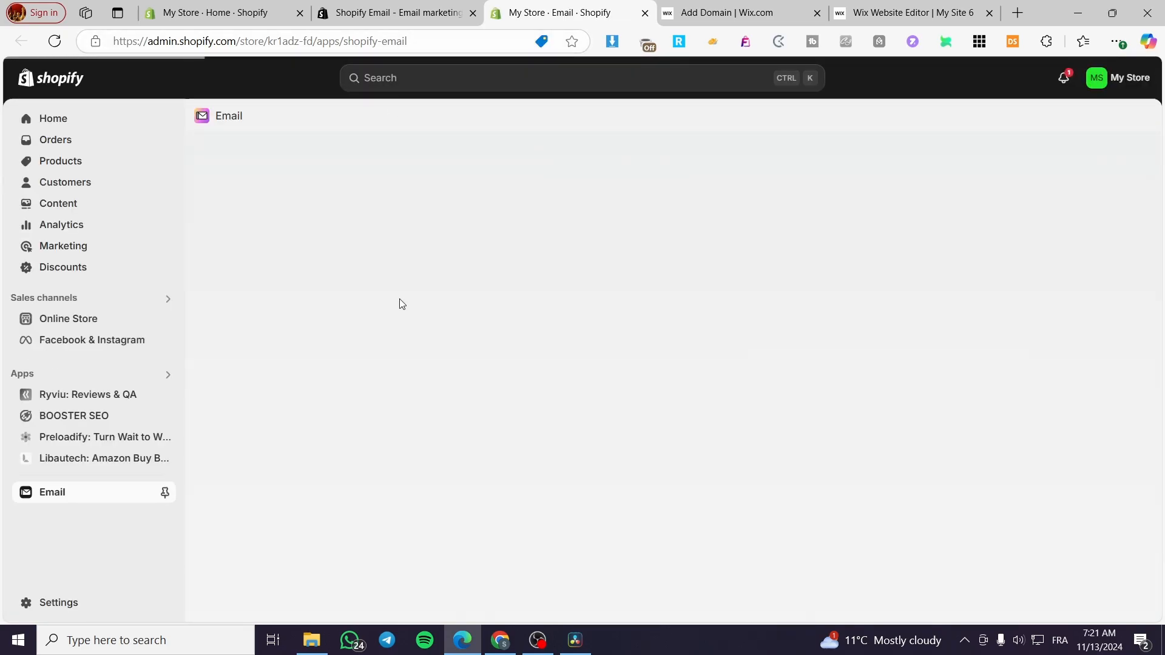
mouse_move(27, 501)
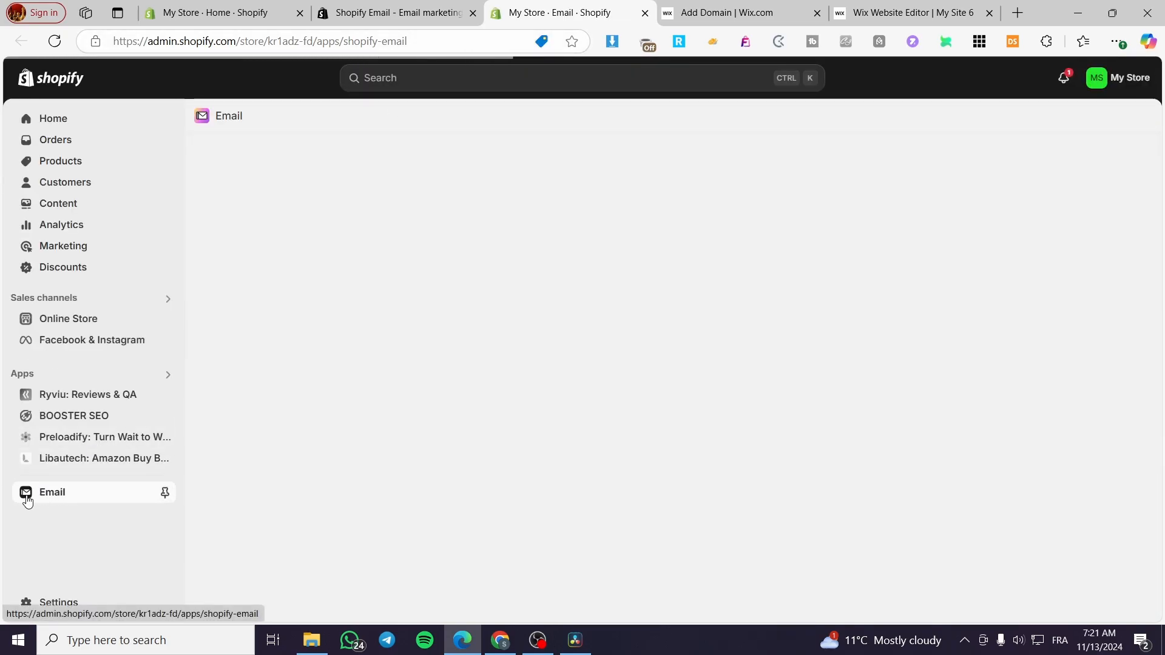
click(165, 492)
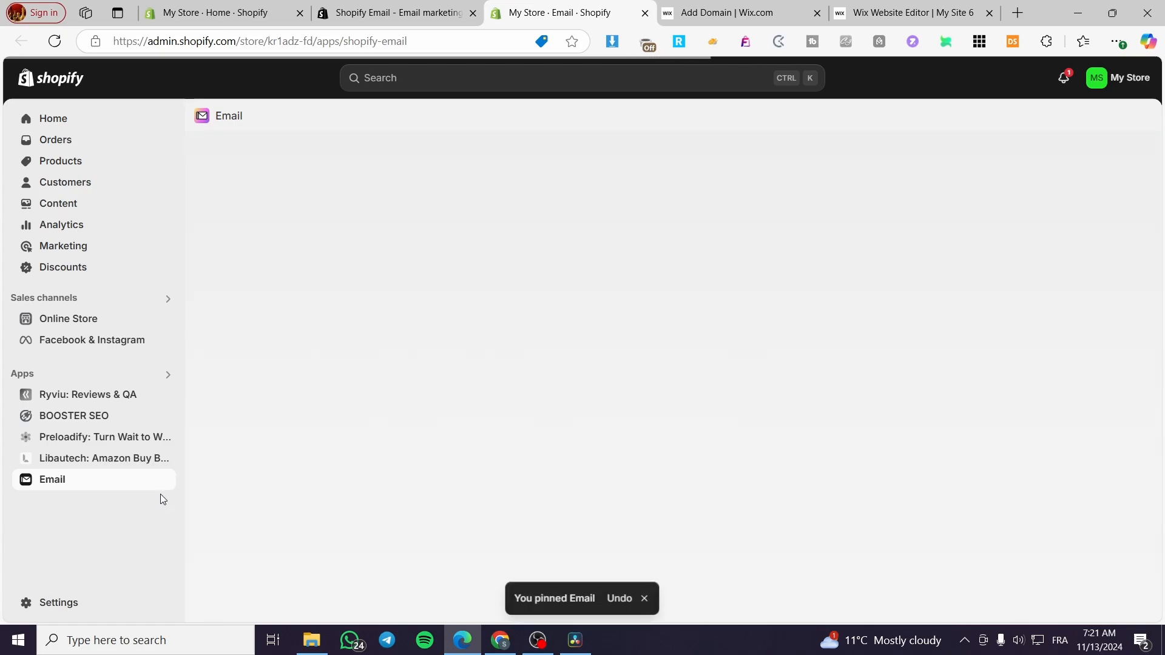
mouse_move(115, 473)
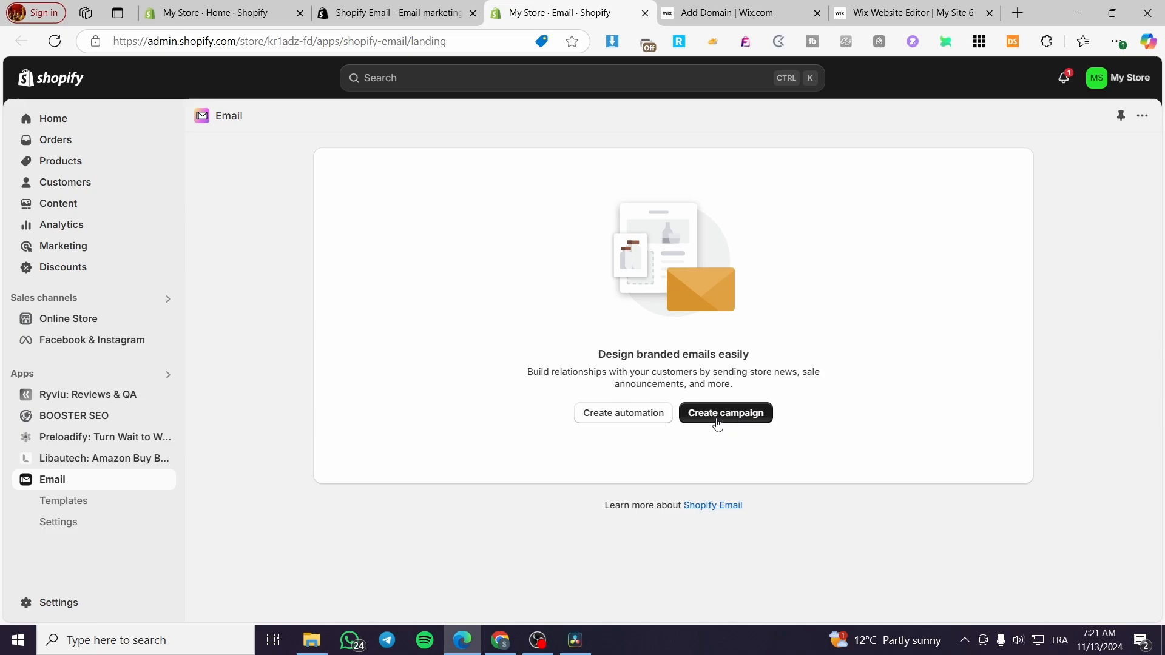
mouse_move(919, 306)
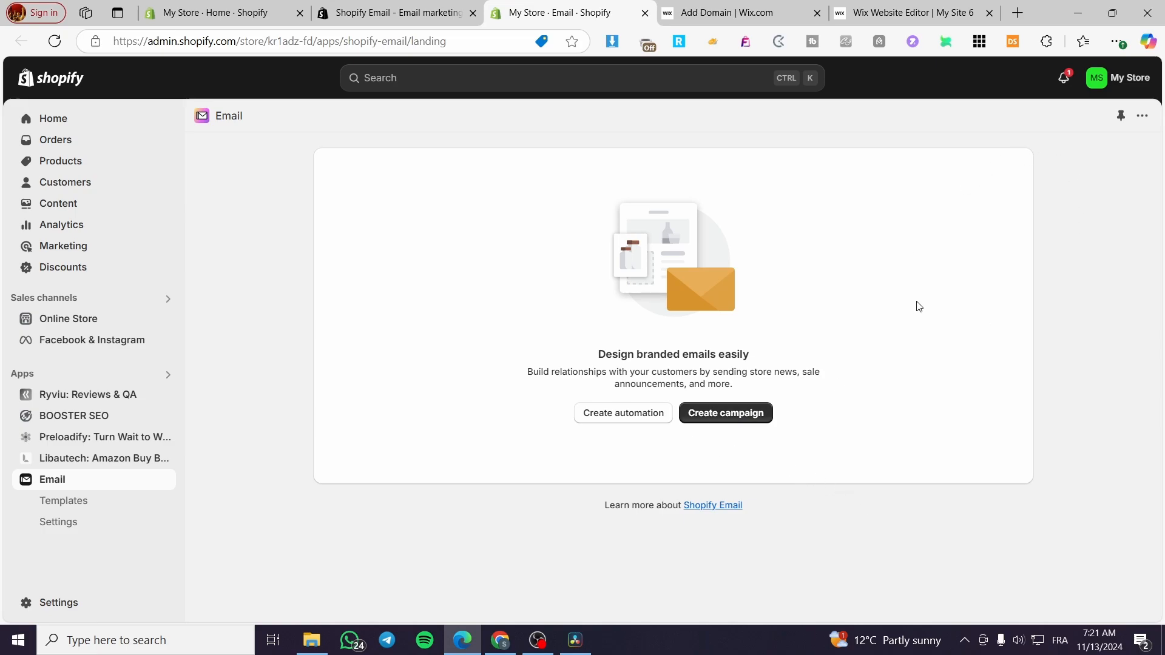
mouse_move(430, 327)
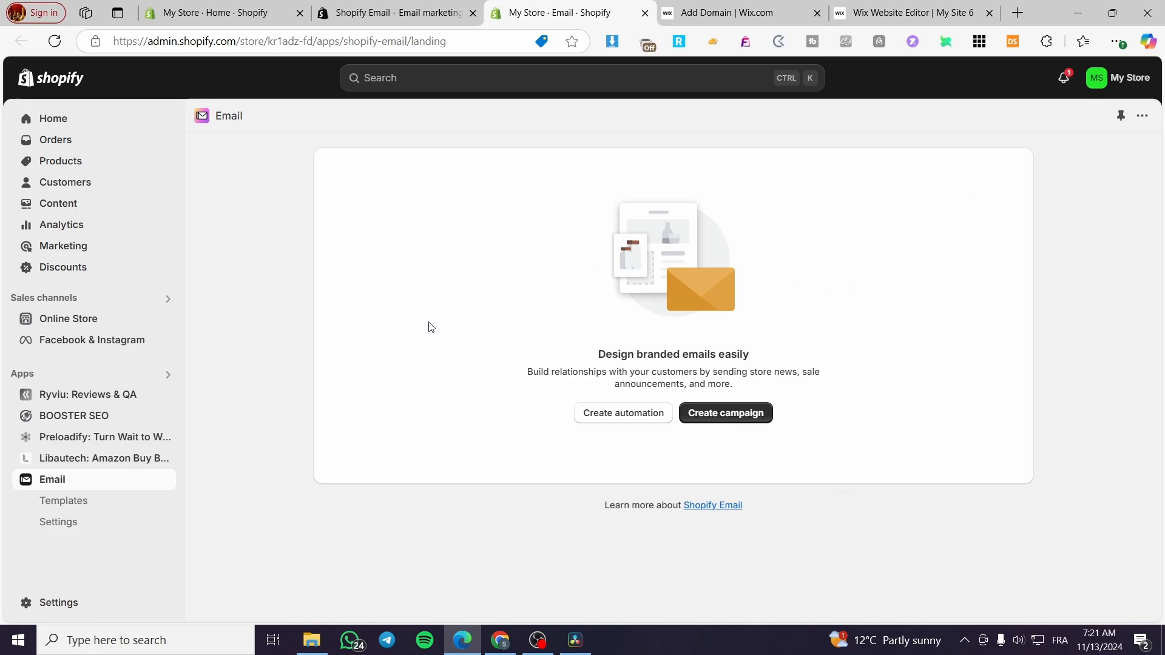
mouse_move(552, 304)
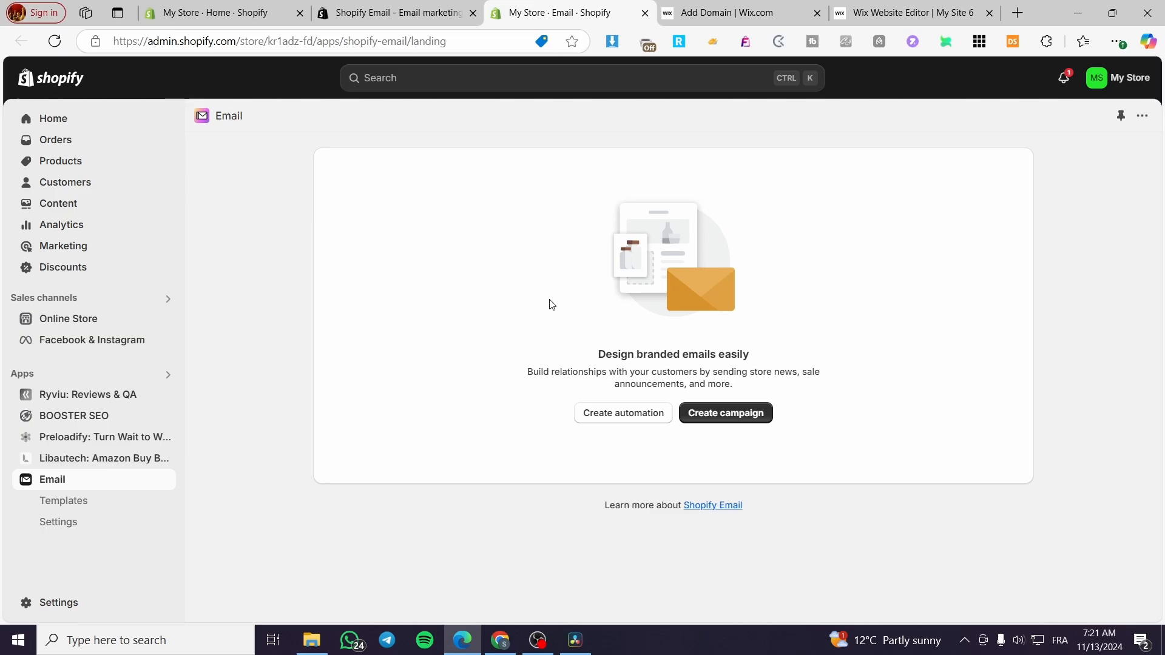
mouse_move(528, 275)
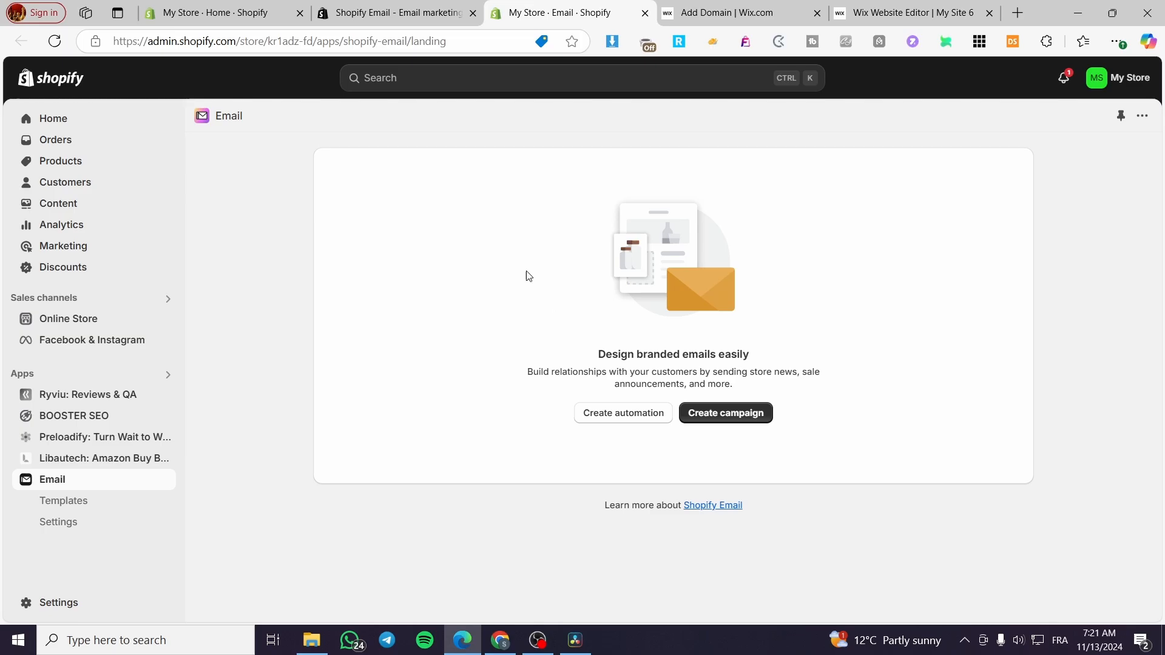